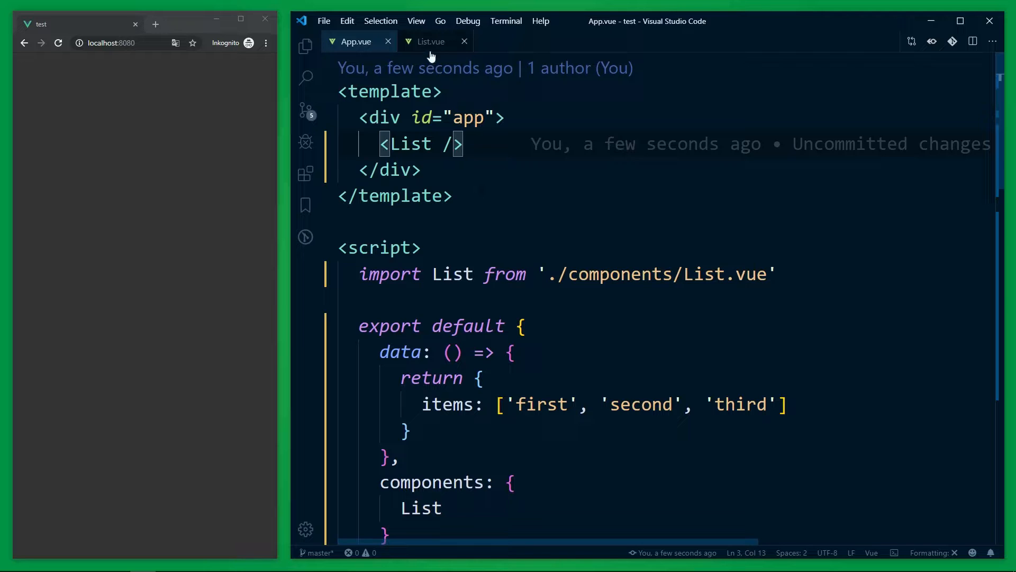
Review List.vue, return to App.vue and select the List tag in the template.
click(430, 41)
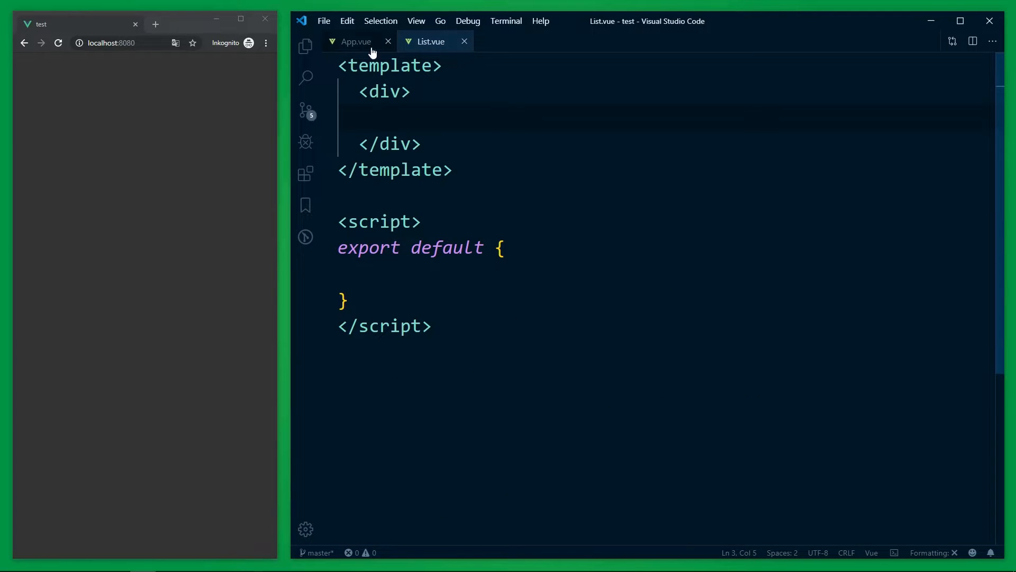
click(356, 41)
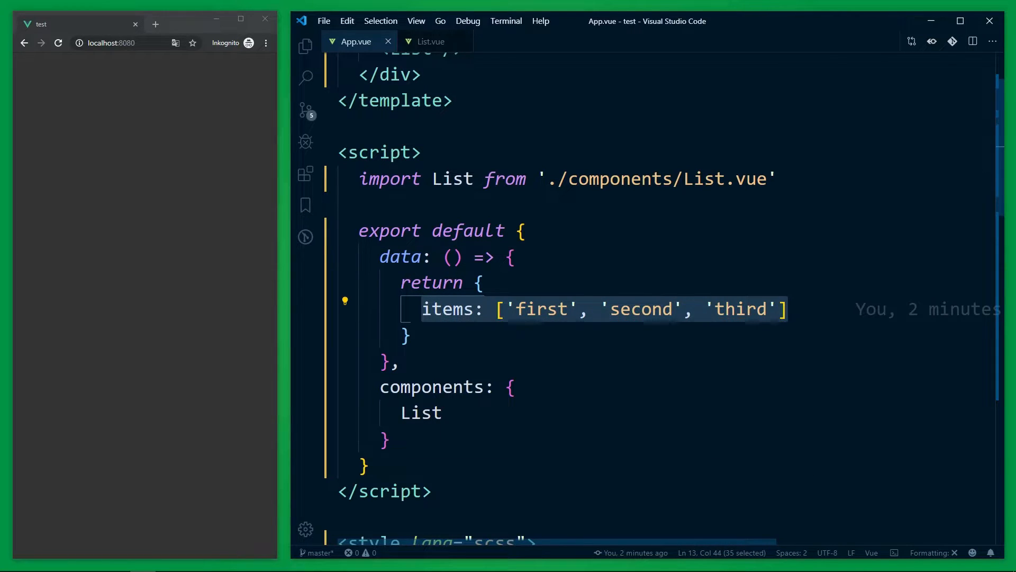
click(405, 335)
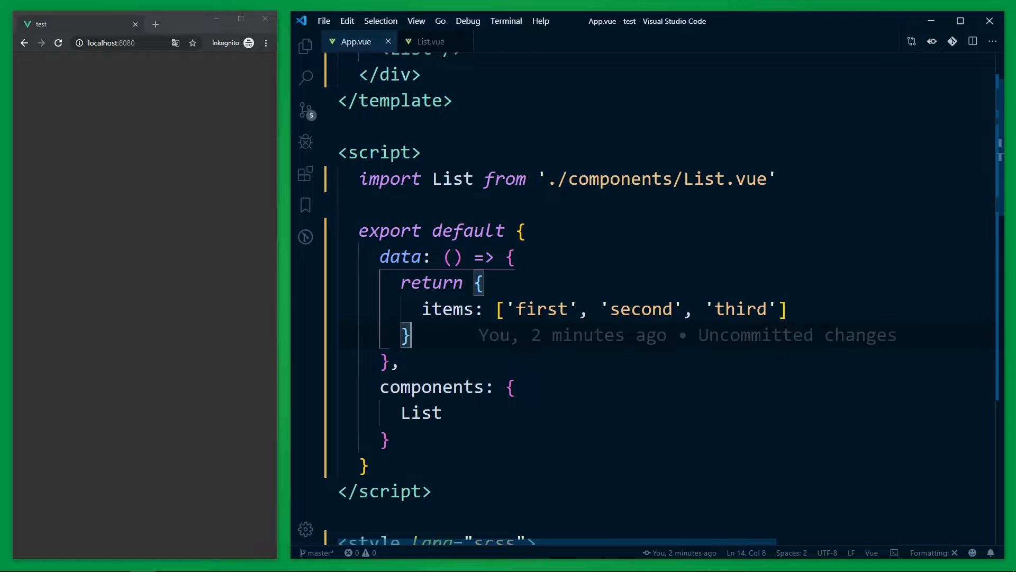
scroll(up, 3)
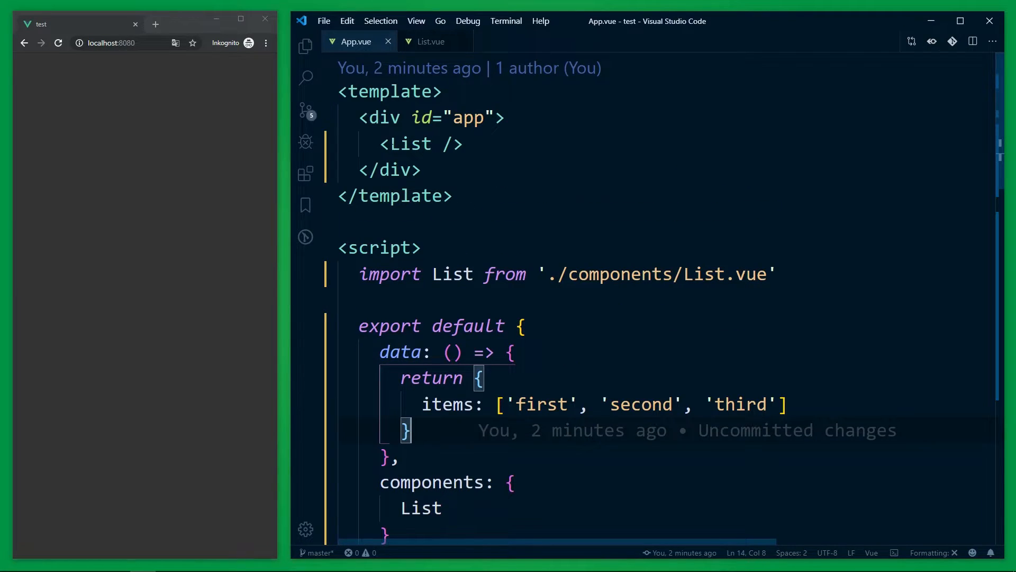
click(421, 143)
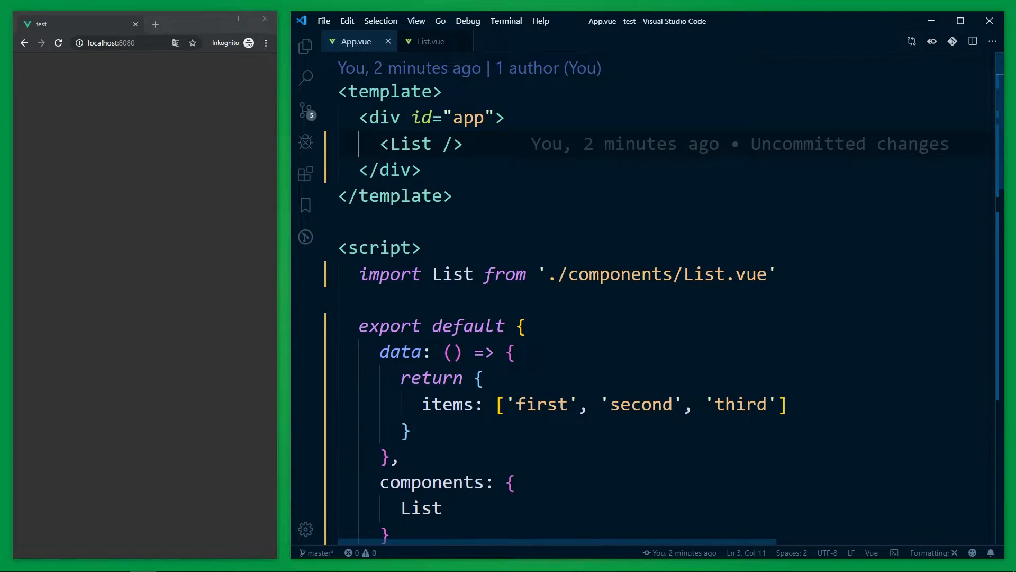
double_click(410, 143)
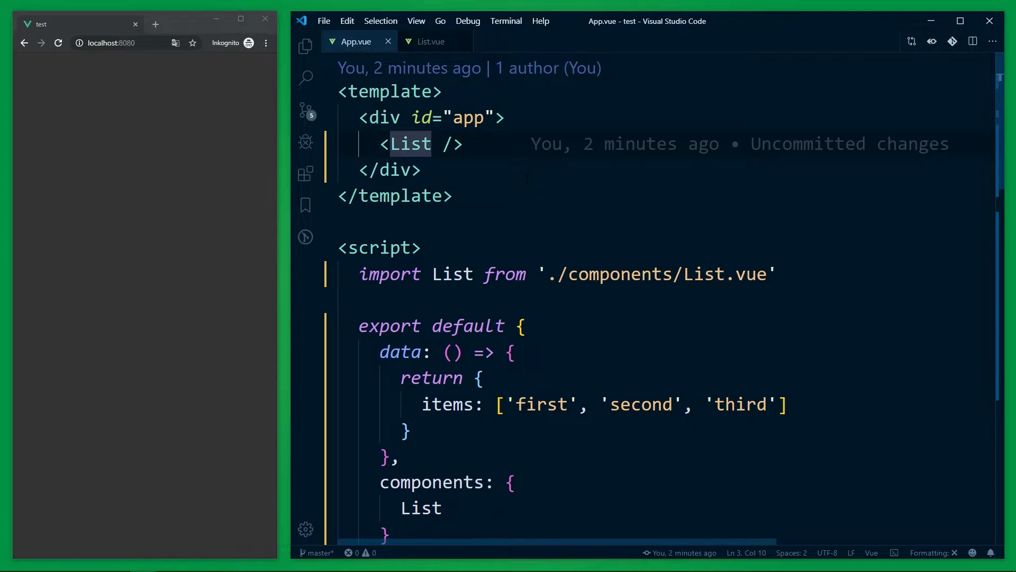
Bind :listdata="items" on the List tag, save App.vue and switch to List.vue.
text(:list)
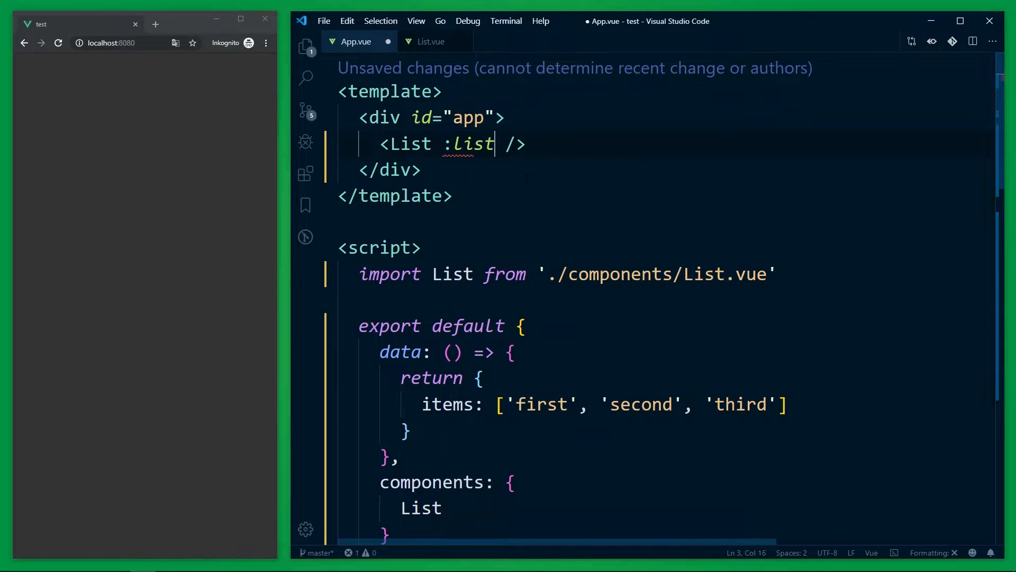
text(data="")
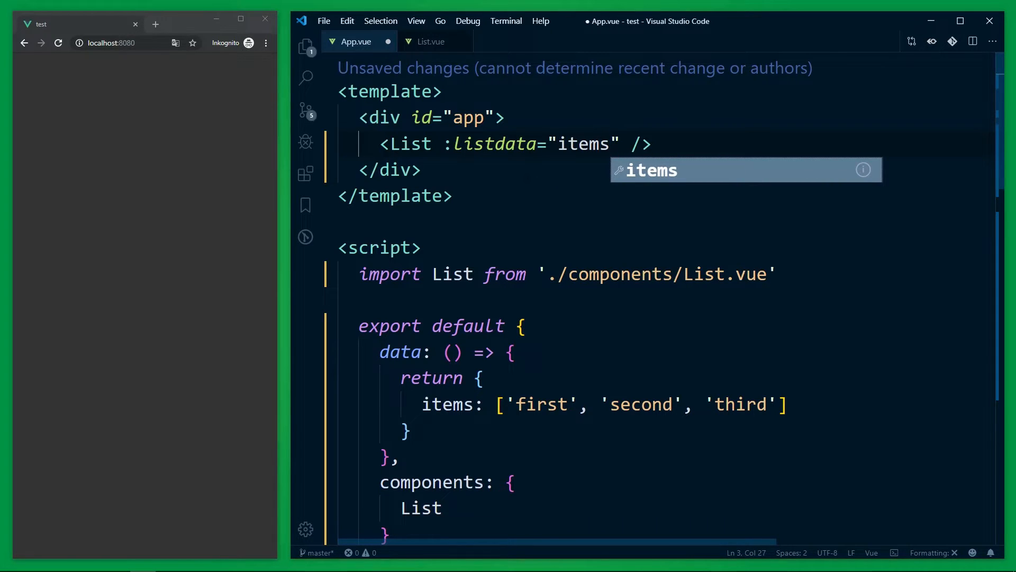
key(ctrl+s)
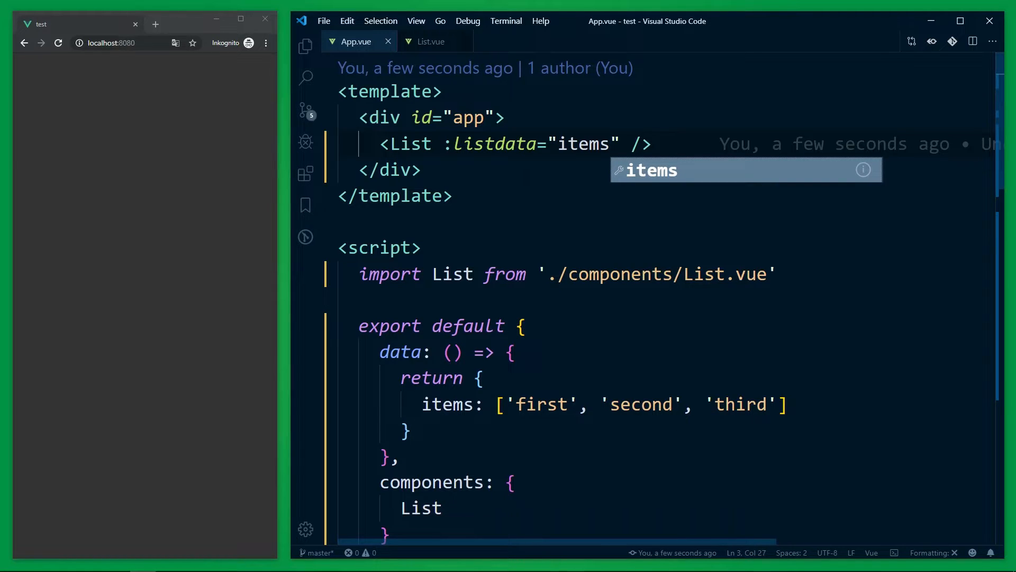
click(431, 41)
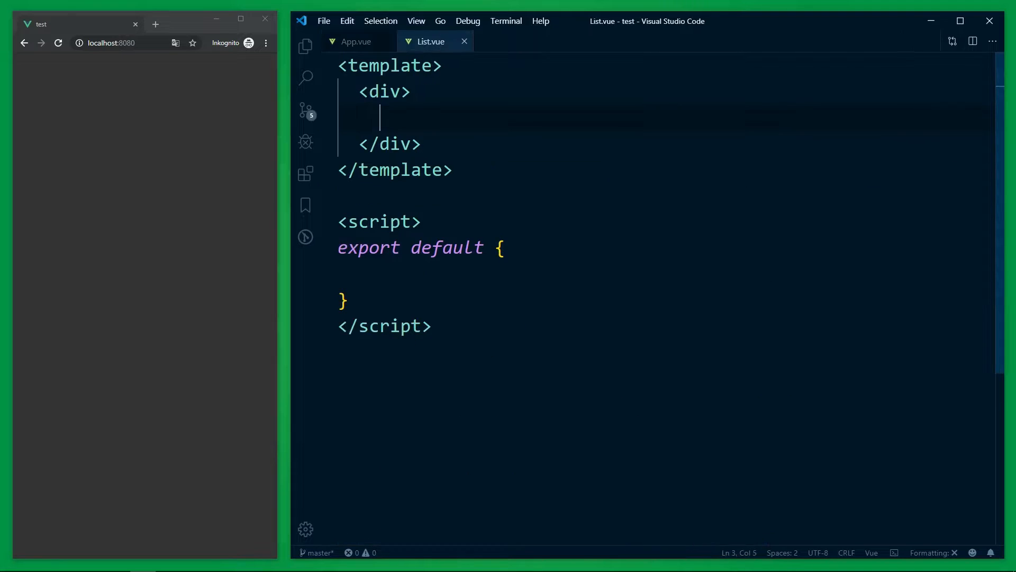
Add props: ['listdata'] inside List.vue's export default object.
click(354, 272)
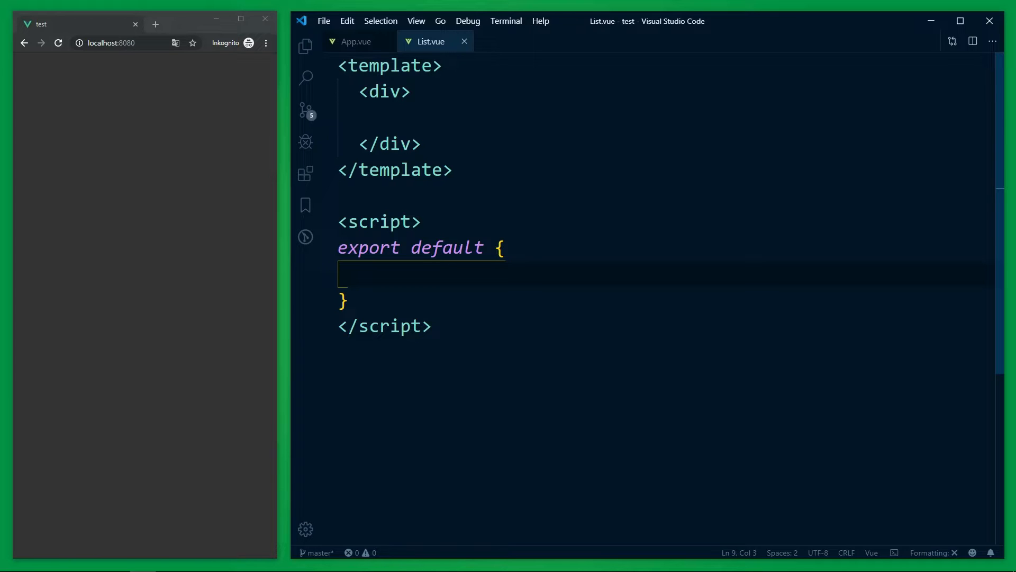
text(props:)
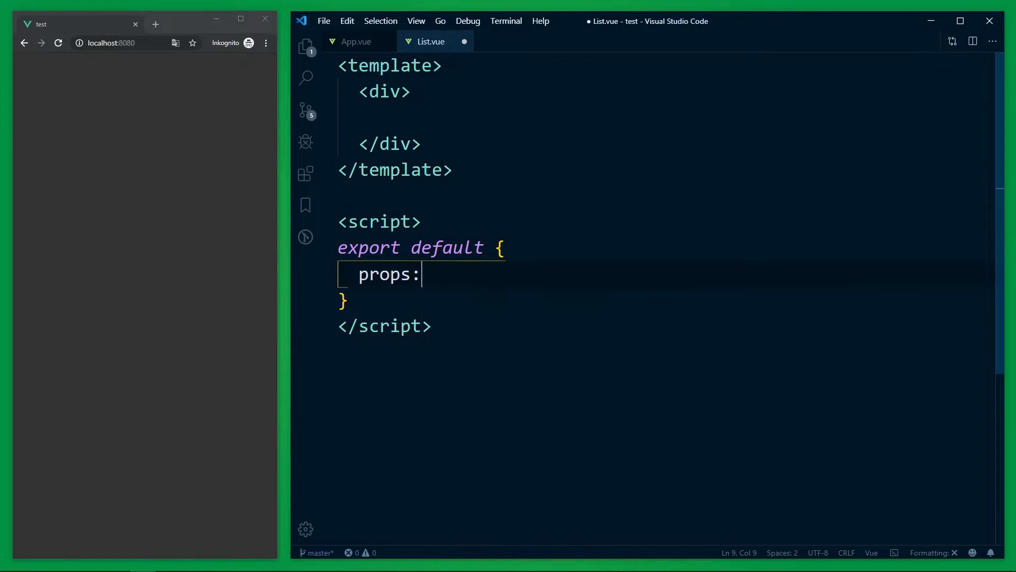
text([])
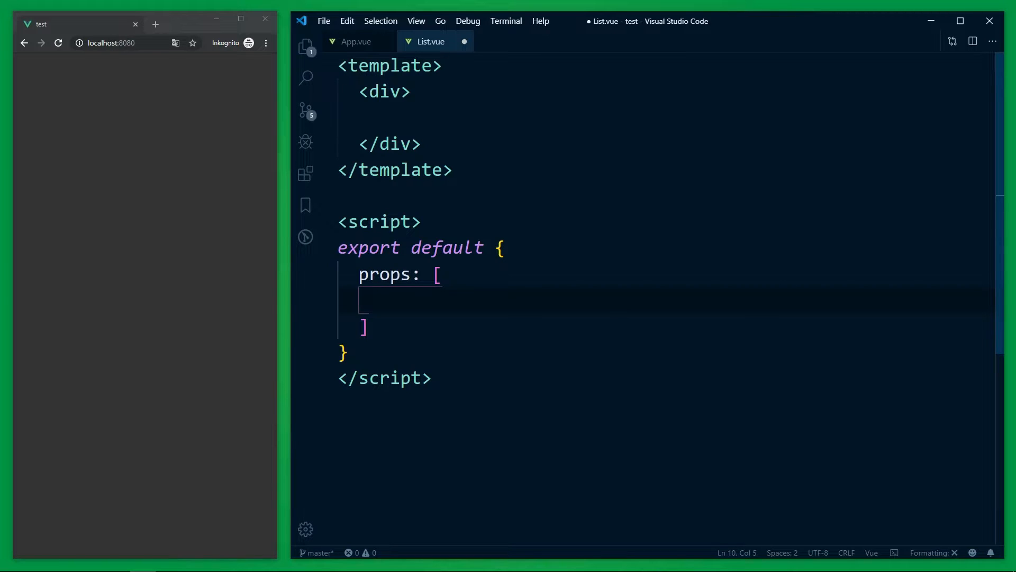
text(')
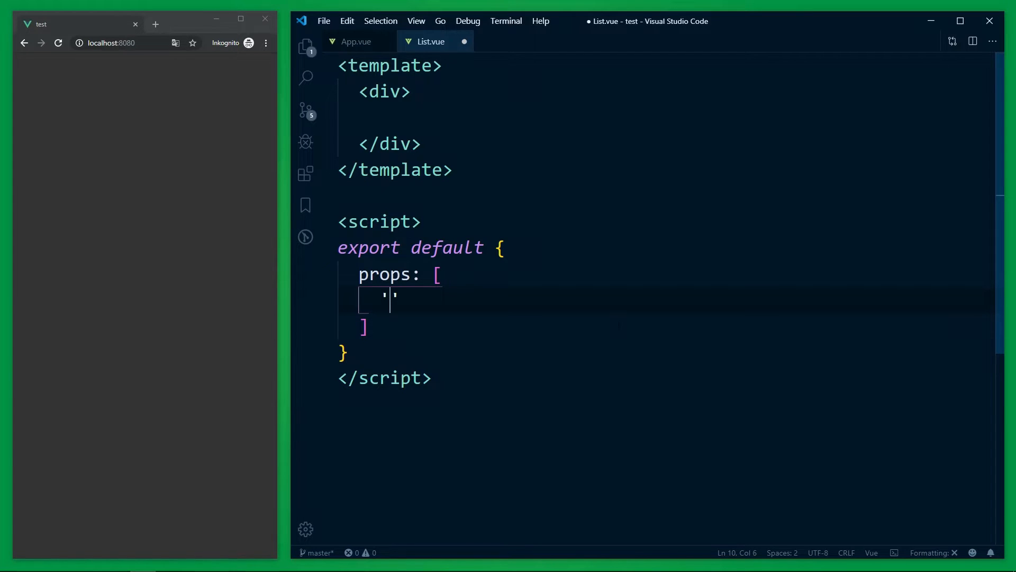
text(listdata)
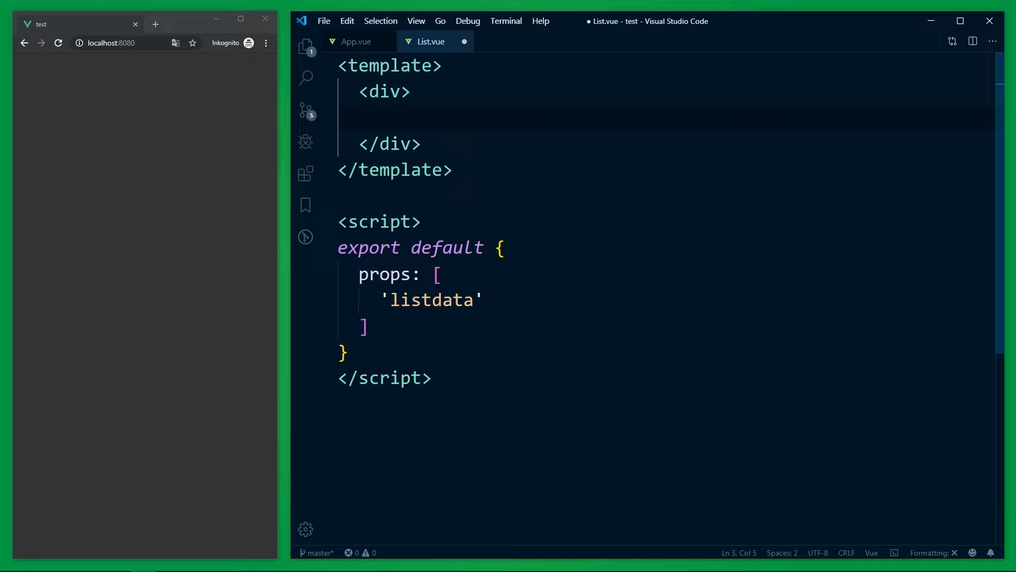
Render a ul with li v-for="(value, index) in listdata" showing {{ value }}, and save List.vue.
text(ul>)
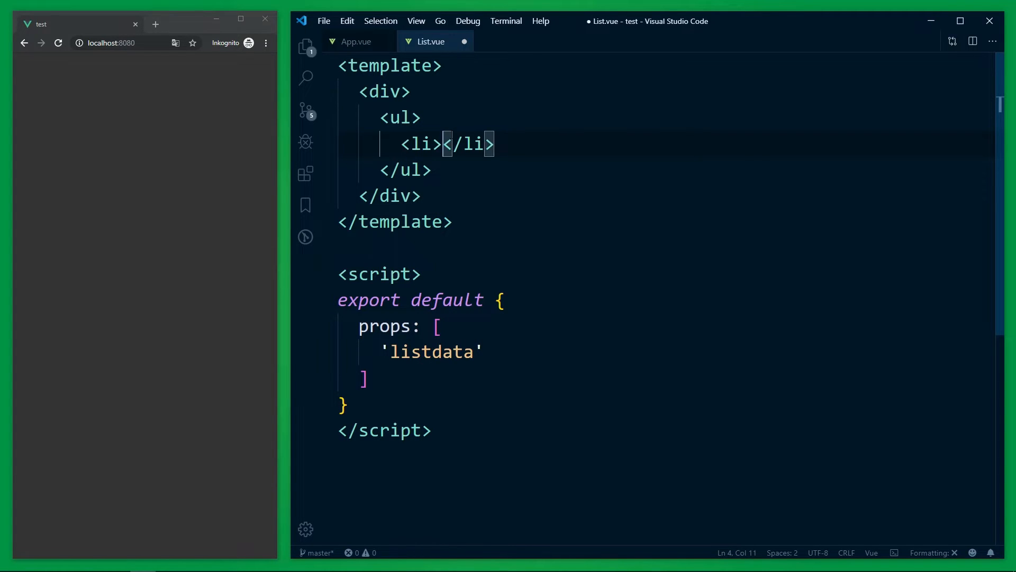
text(v-for="value,)
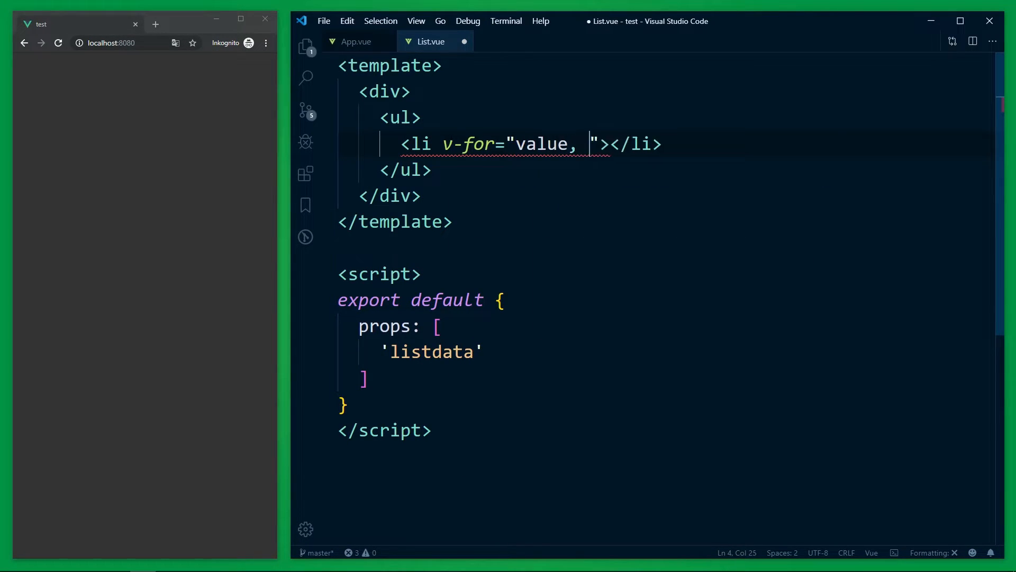
text((value, index))
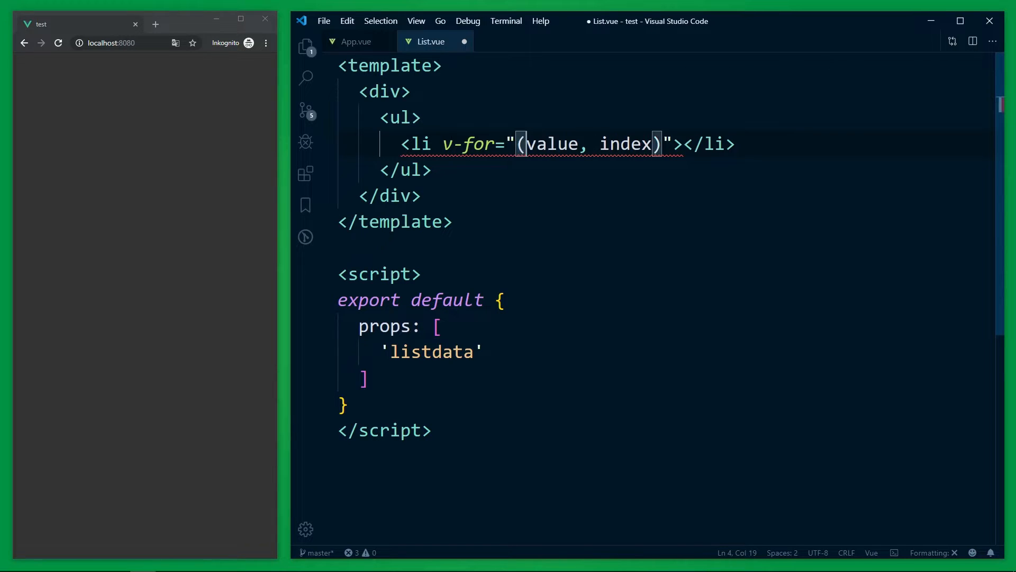
text(in listdata")
text(:key="index">)
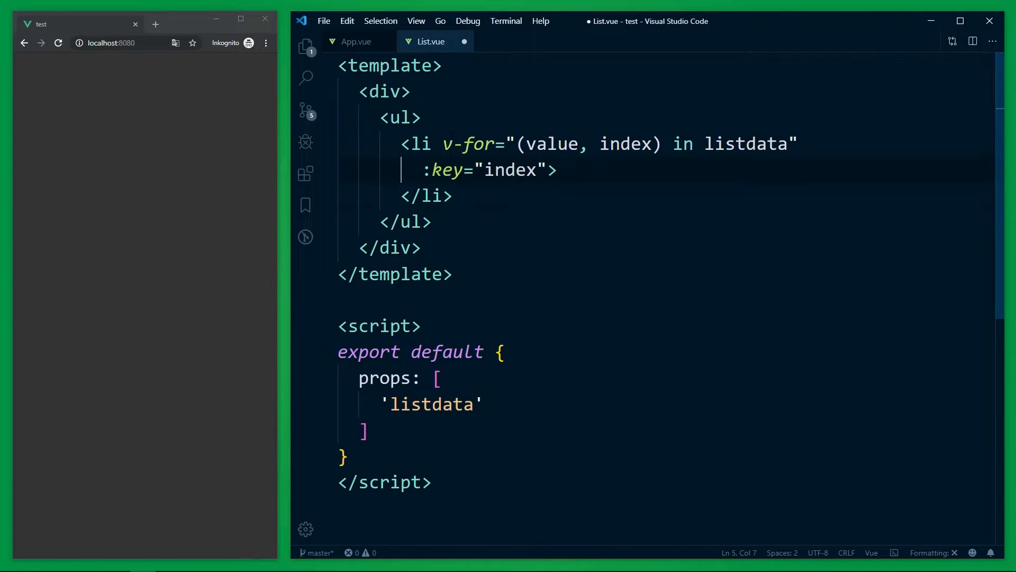
text({{}})
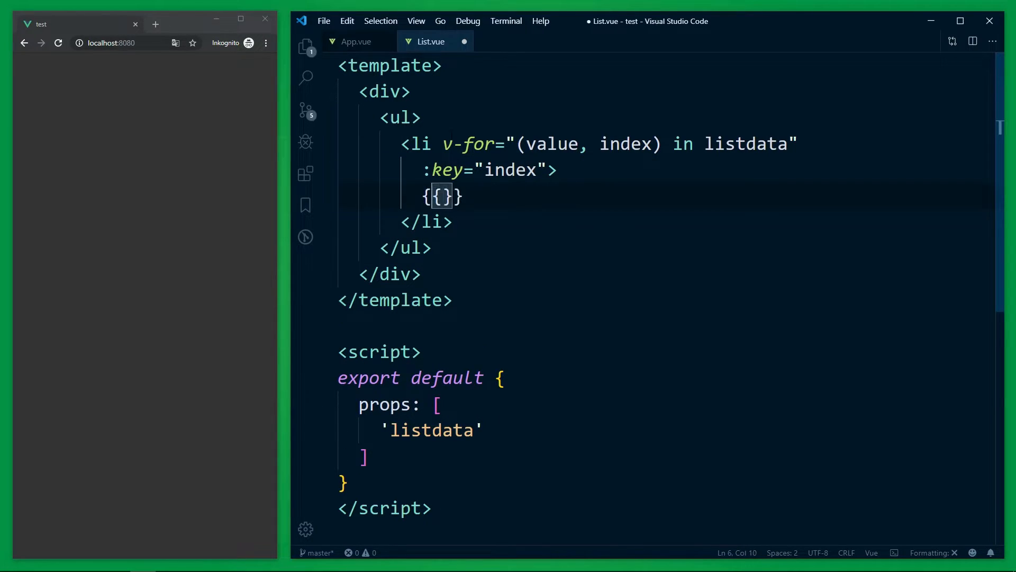
text(value)
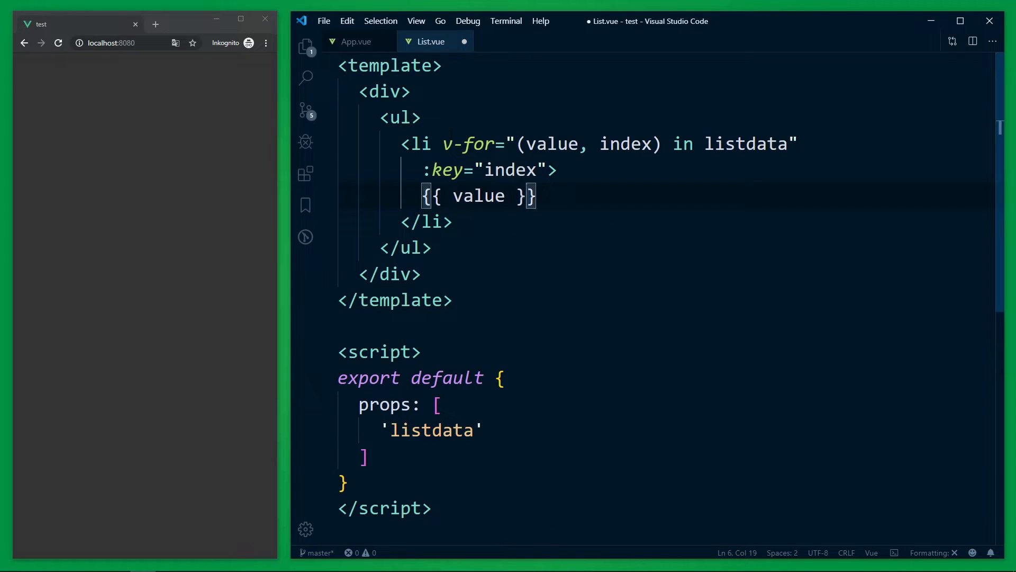
key(ctrl+s)
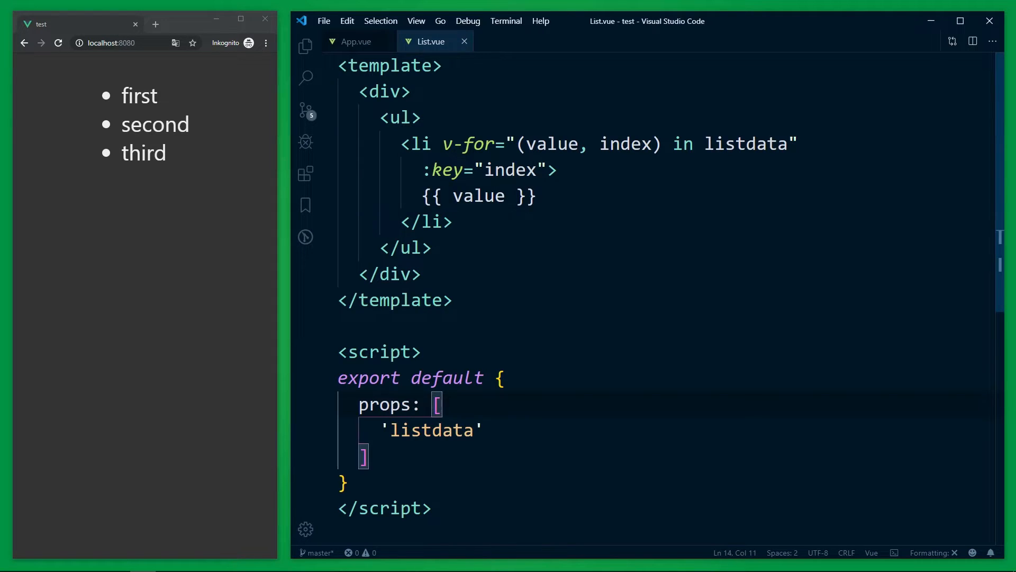
Rewrite props as an object { listdata: Array }, trying Object briefly, then select Array to replace it.
text({)
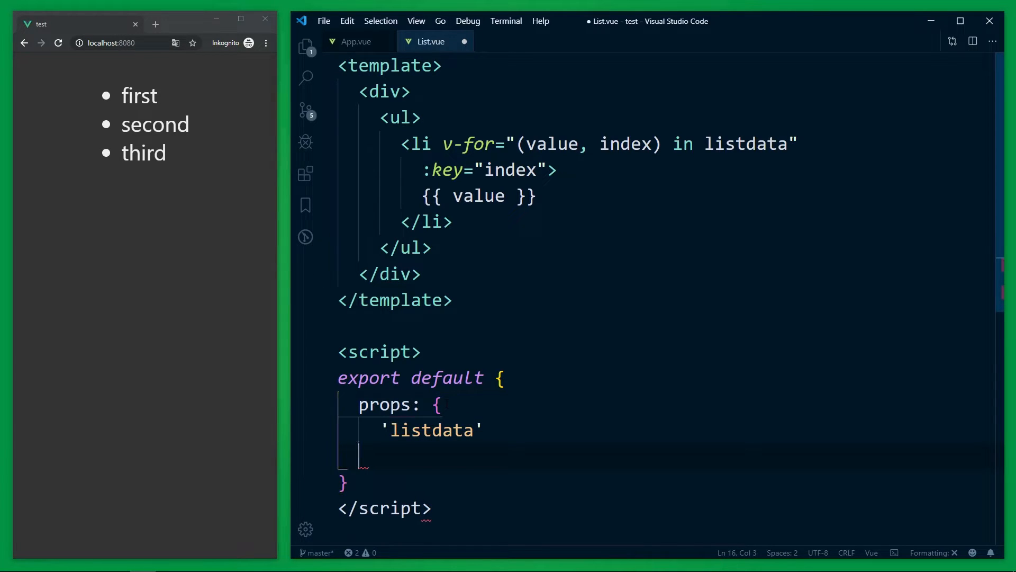
text(})
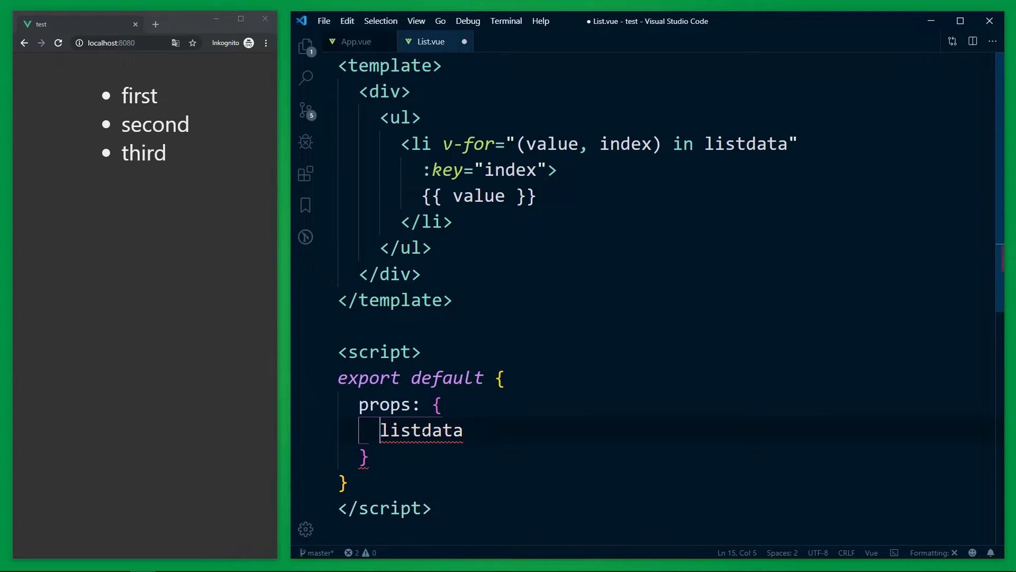
text(:)
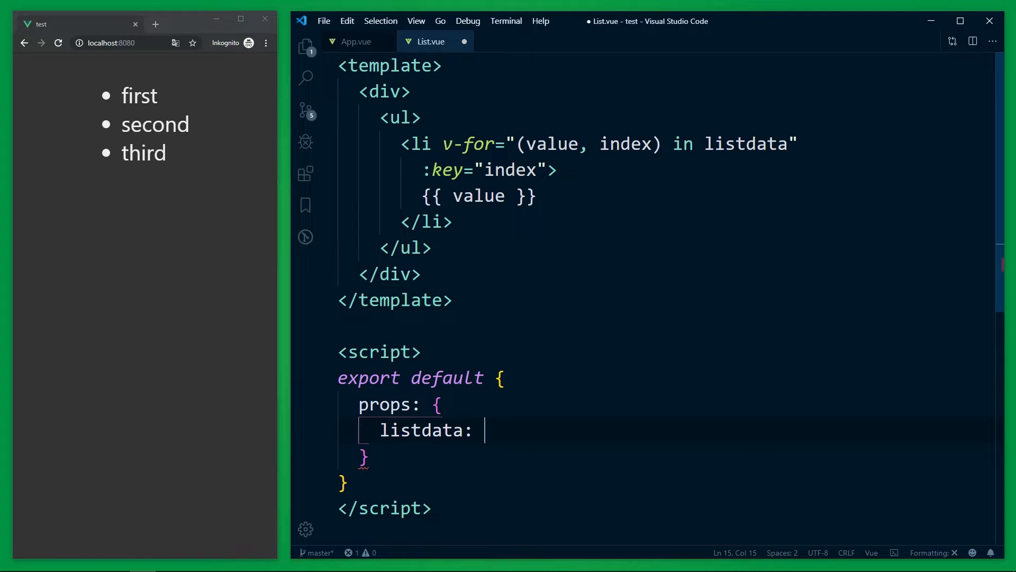
text(Array)
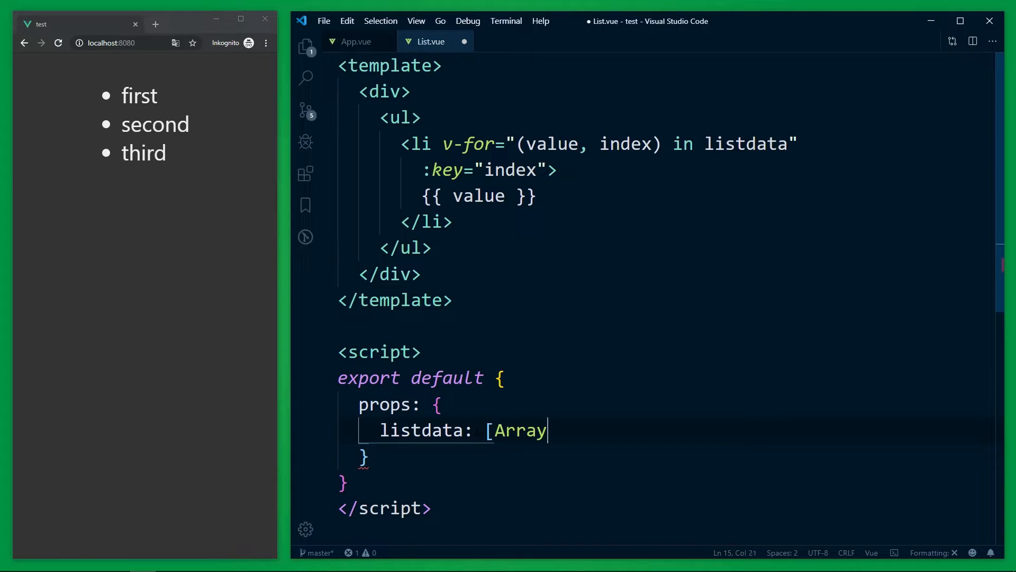
text(, Object])
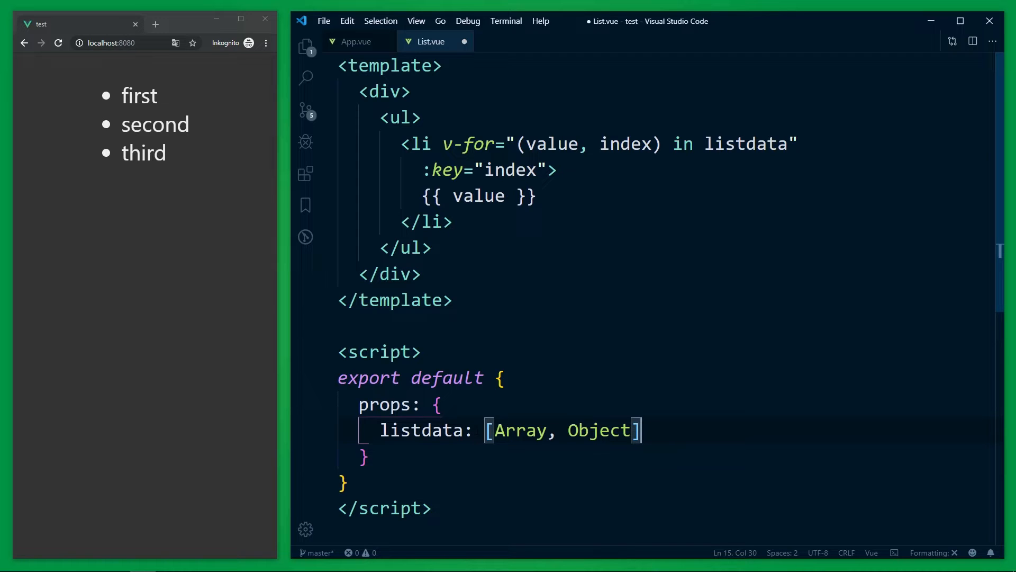
key(Backspace)
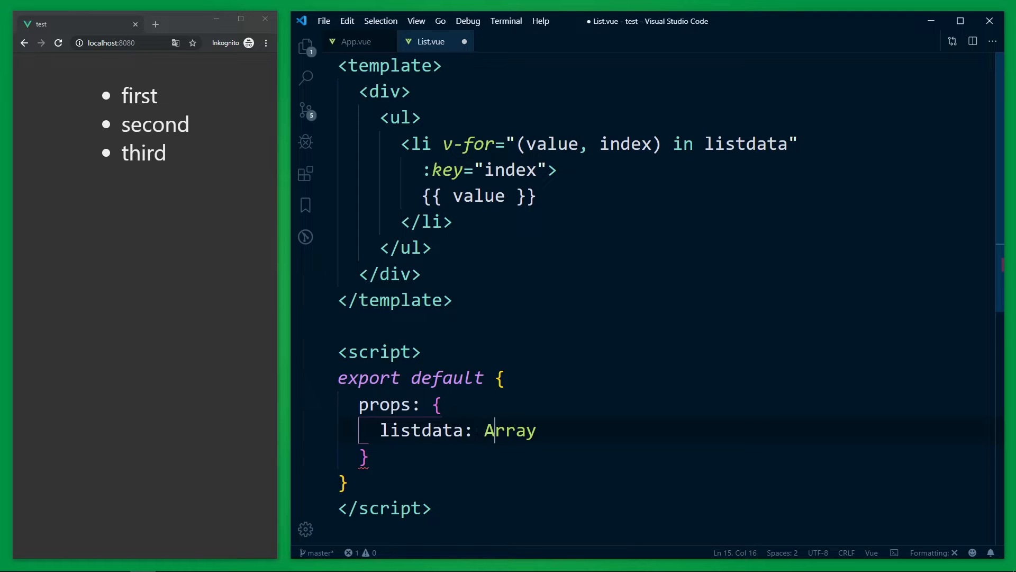
double_click(509, 429)
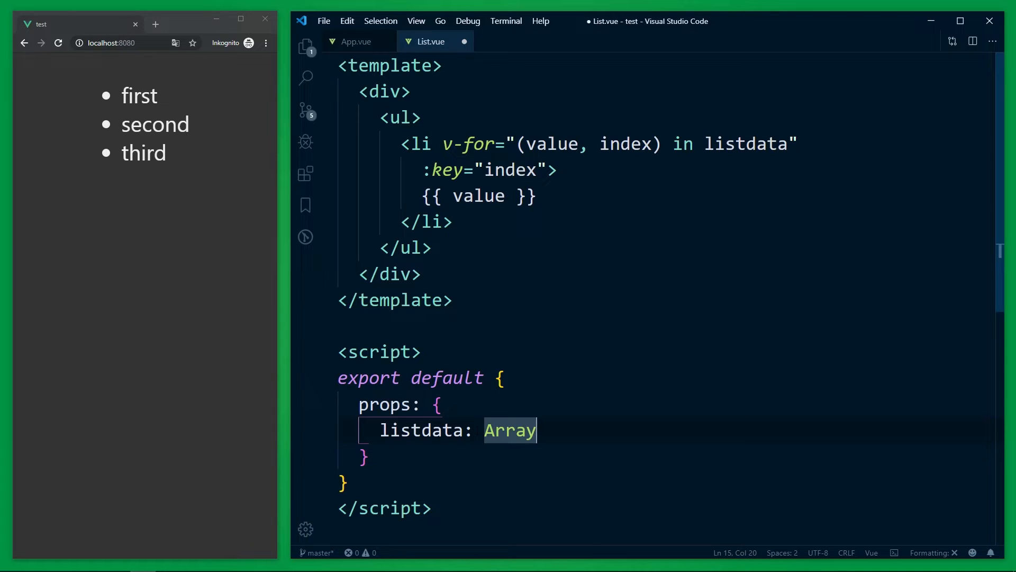
Replace Array with an object giving listdata type: Array and required: true.
key(Backspace)
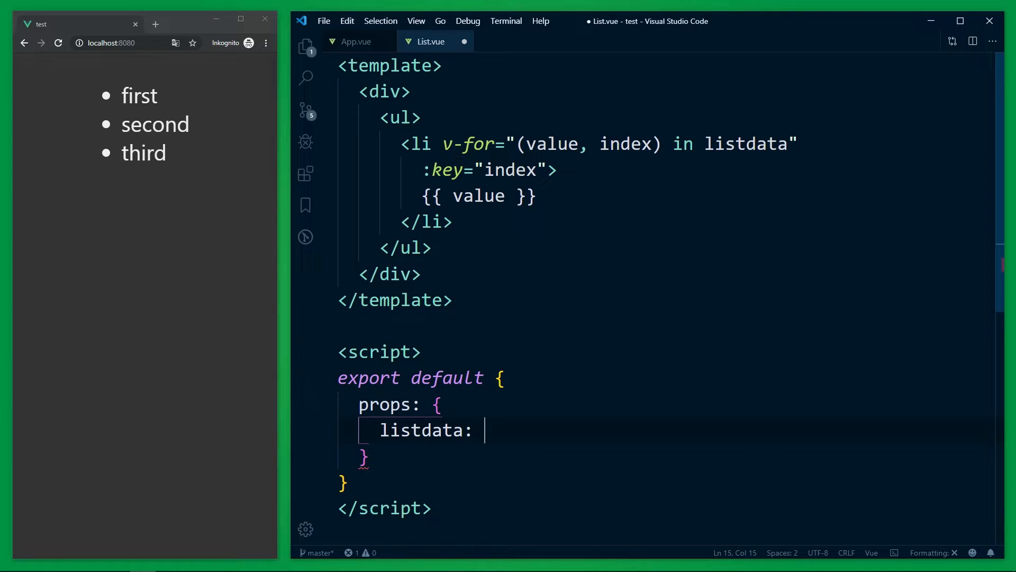
text(t)
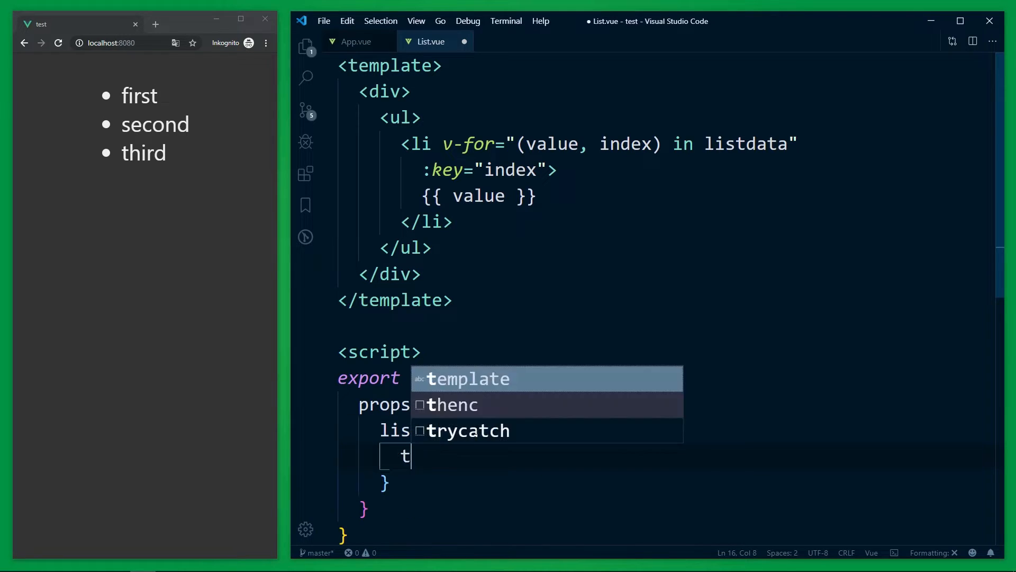
text(ype: Array,)
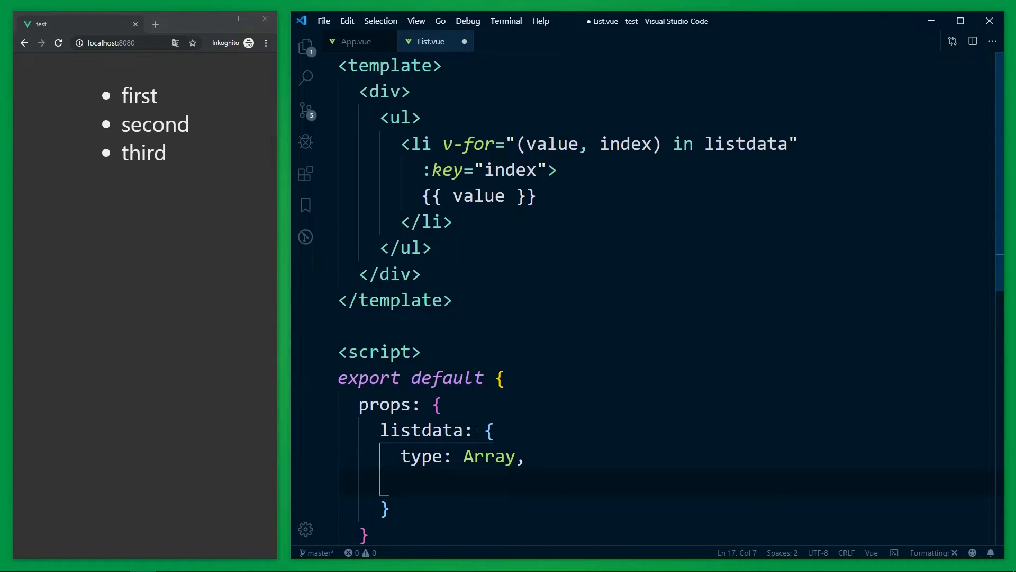
text(required:)
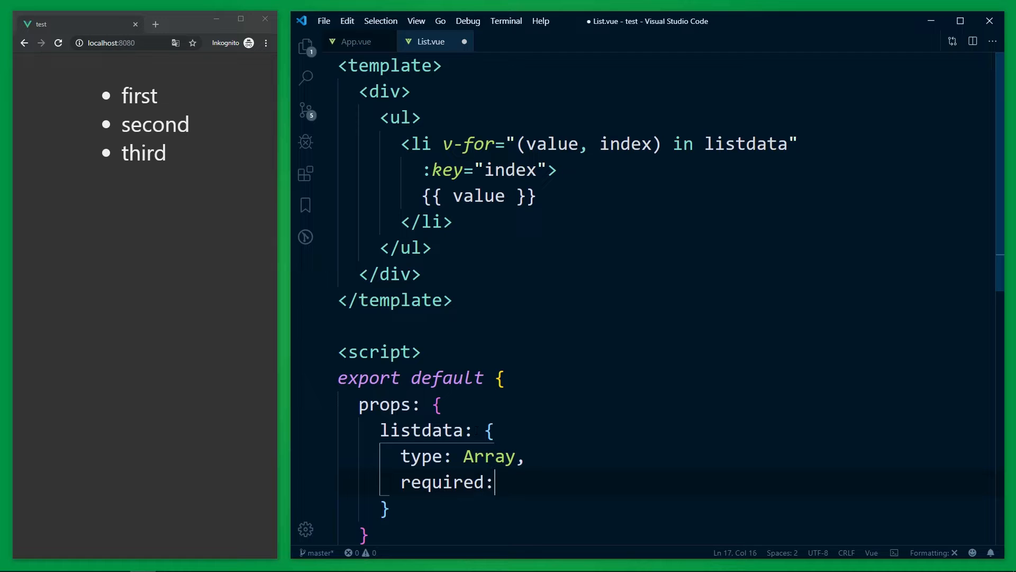
text(true,)
text(validator)
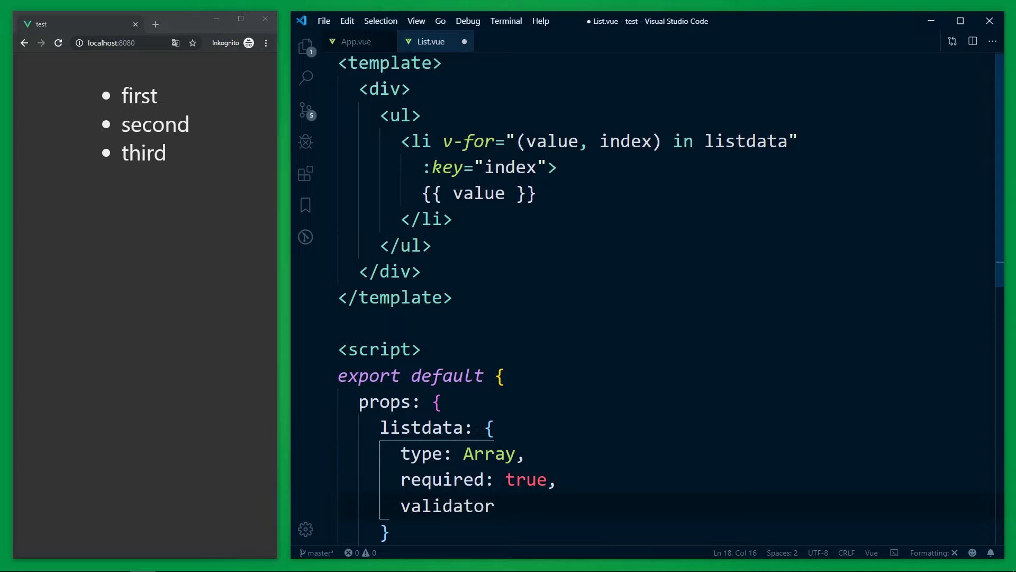
Add a validator arrow function taking value and begin its return statement.
text(: ())
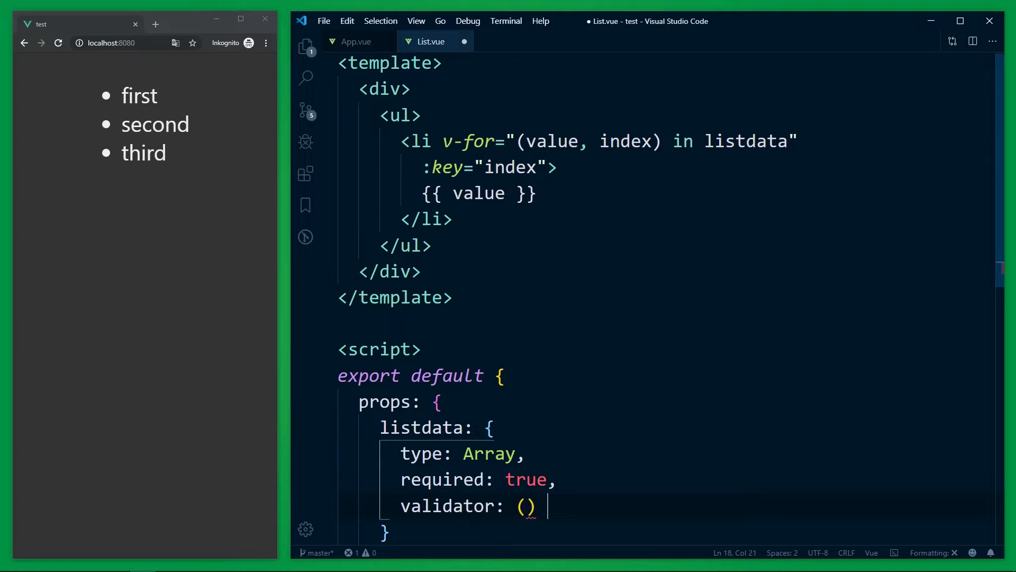
text(=> {)
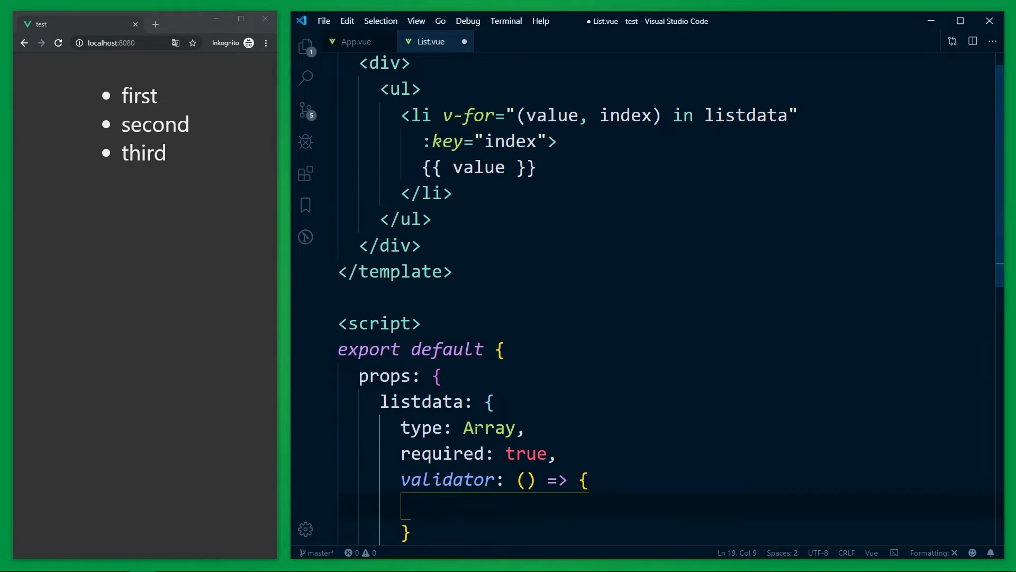
scroll(down, 3)
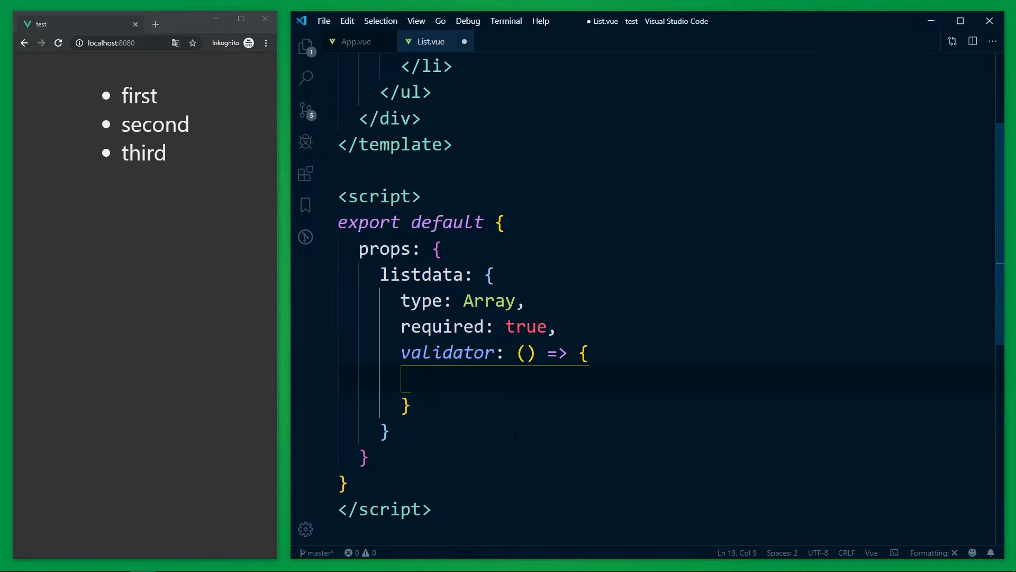
click(525, 352)
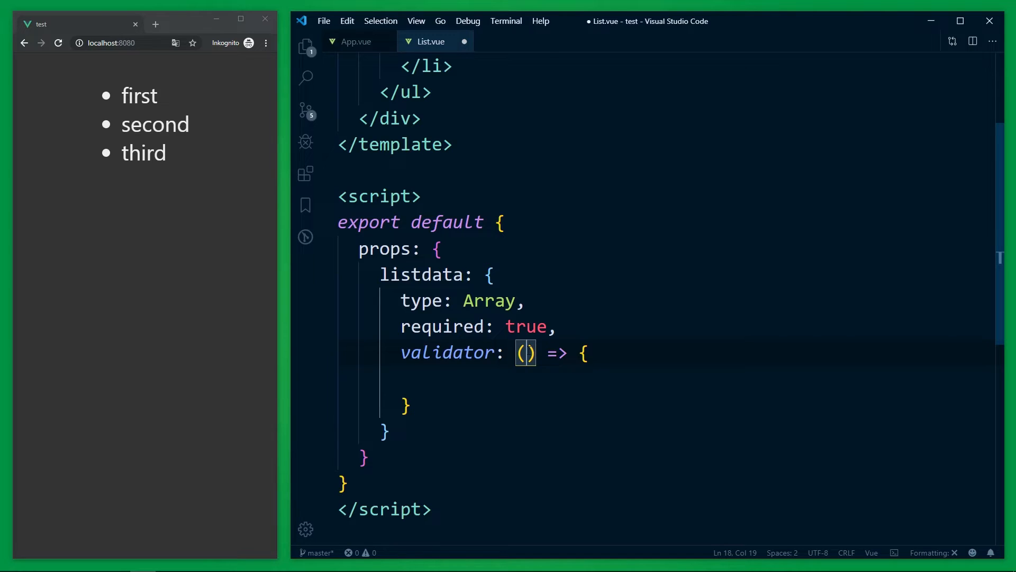
text(va)
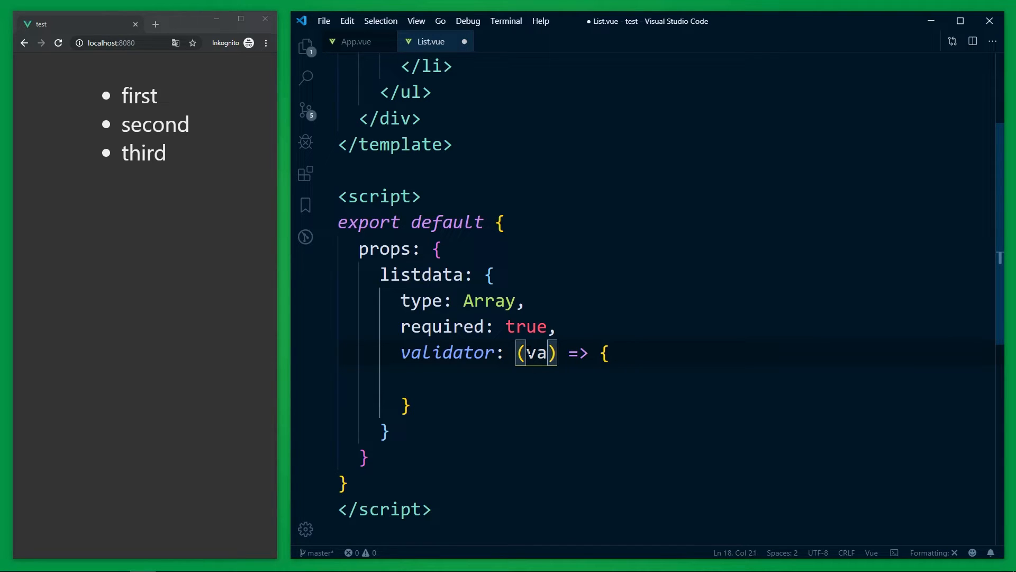
text(lue)
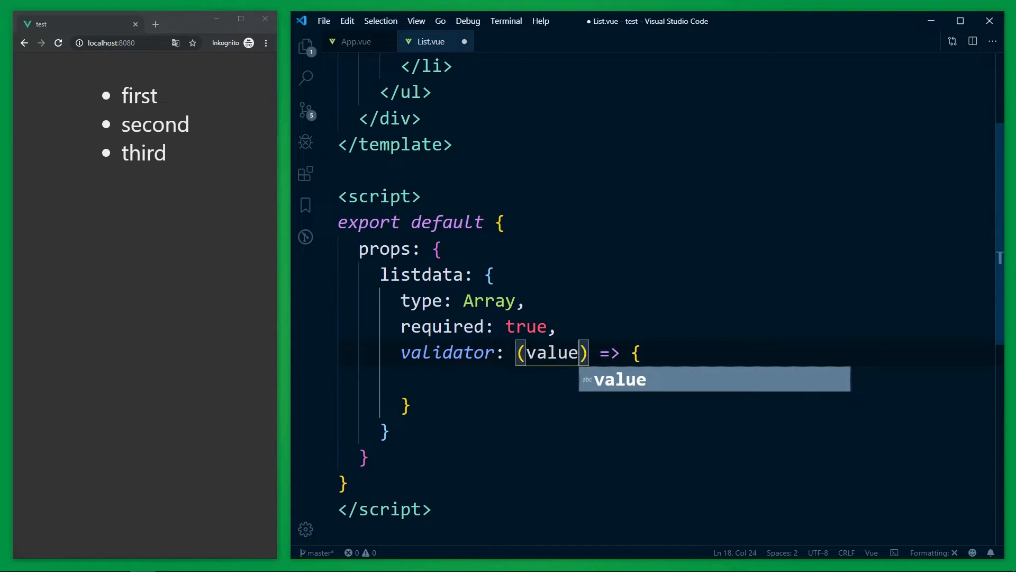
text(return)
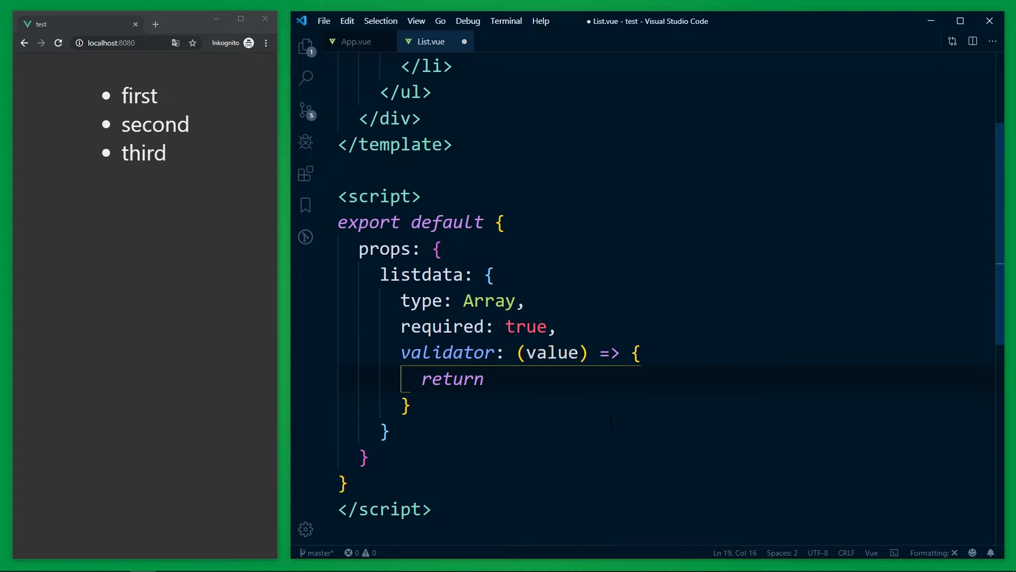
Make the validator return value.length <= 5 and save List.vue.
text(value.length)
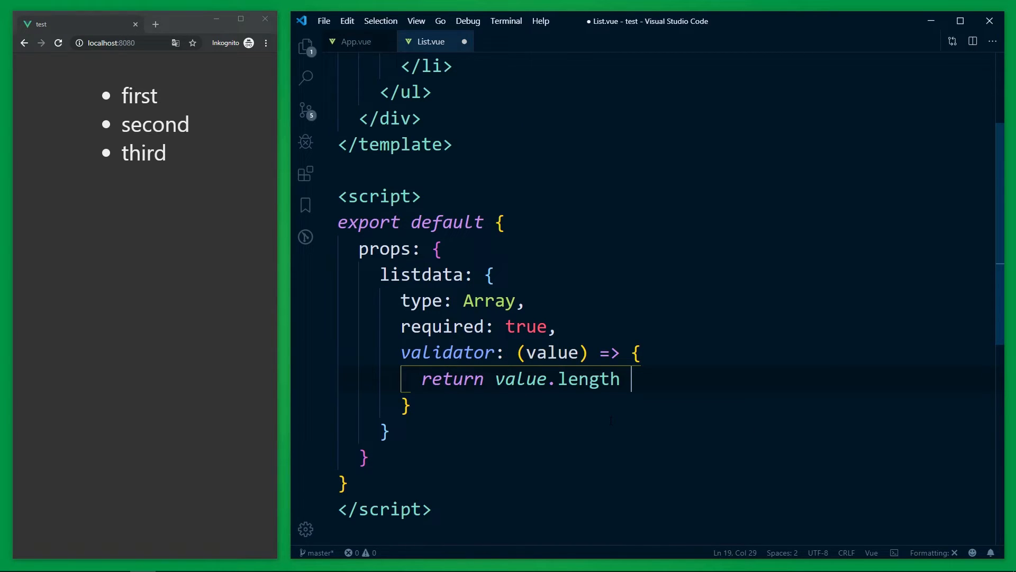
text(<= 5;)
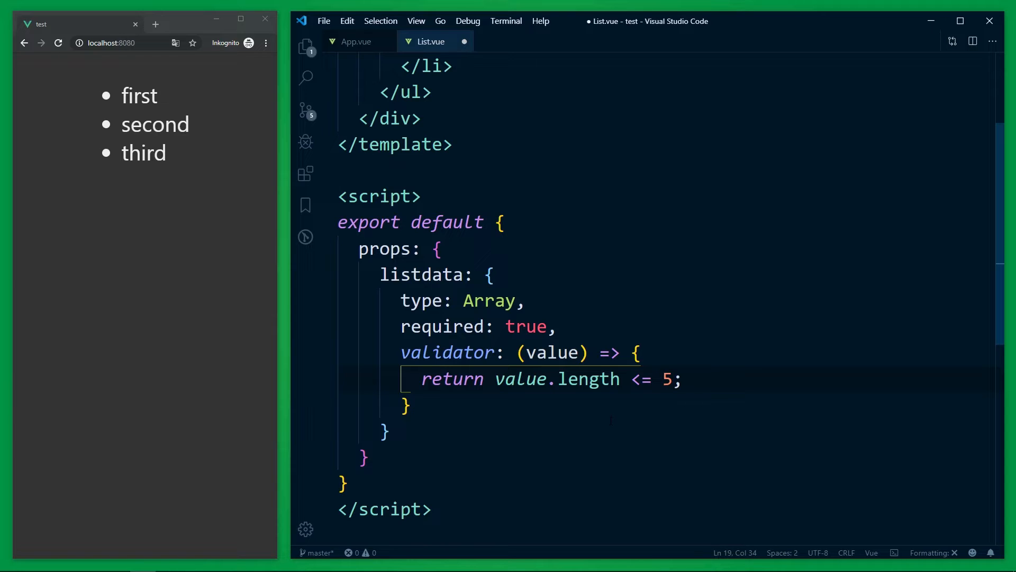
key(ctrl+s)
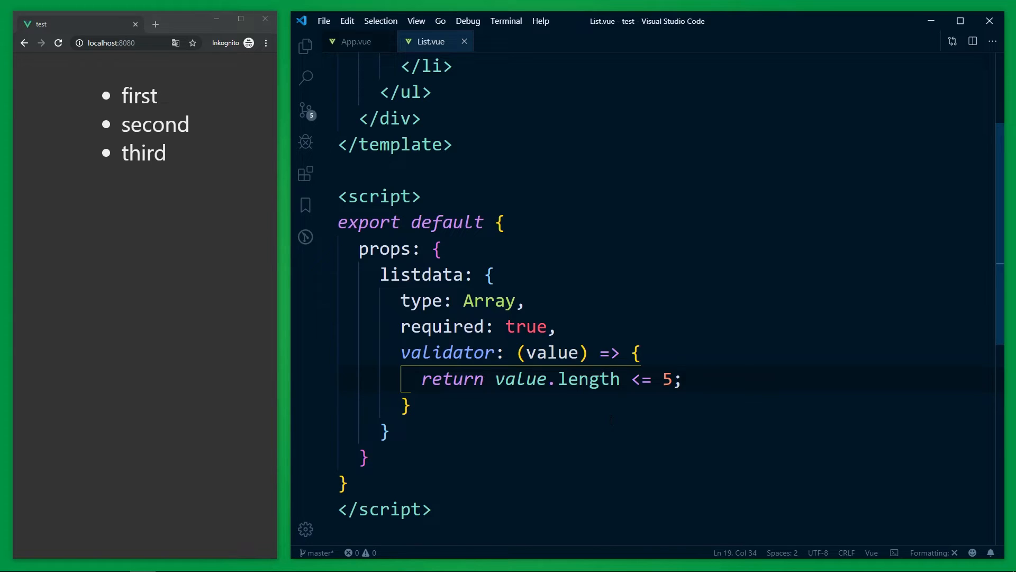
scroll(up, 3)
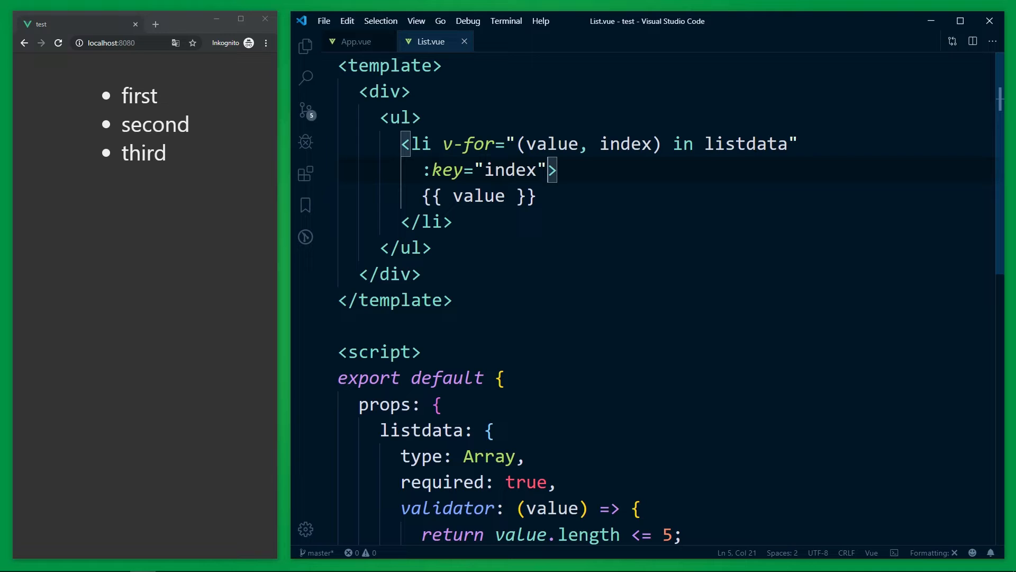
key(Enter)
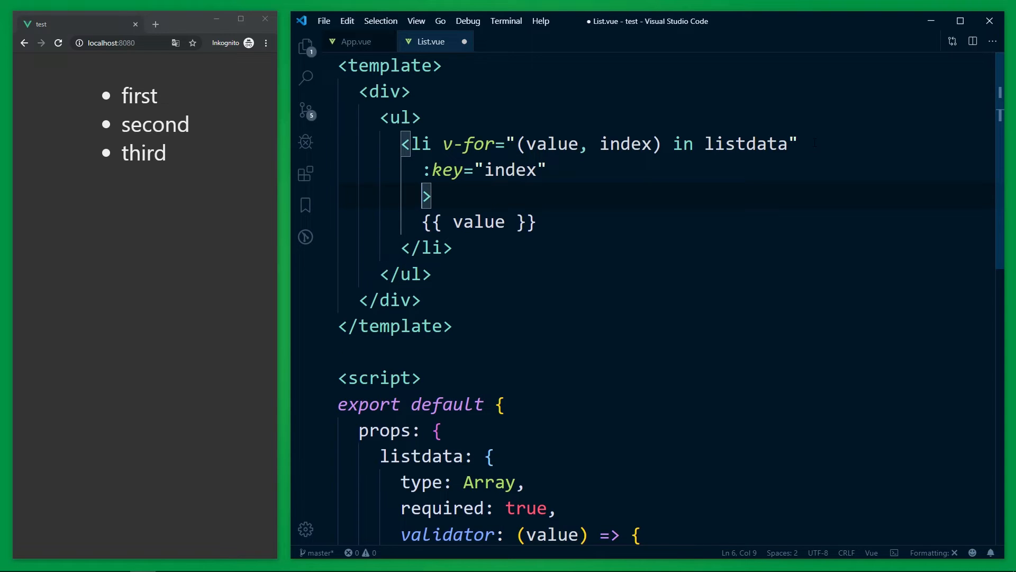
text(@click=")
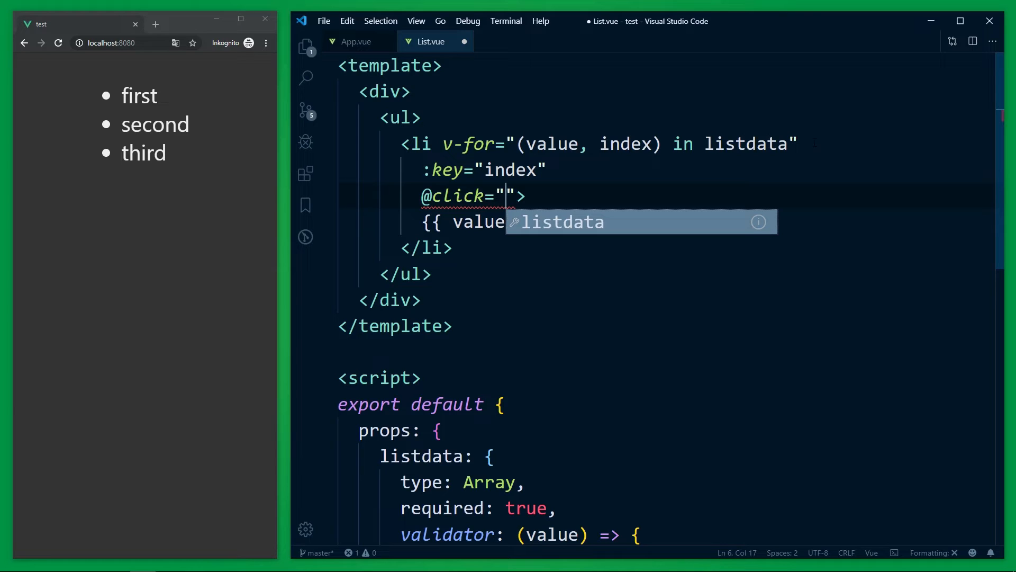
text($emit)
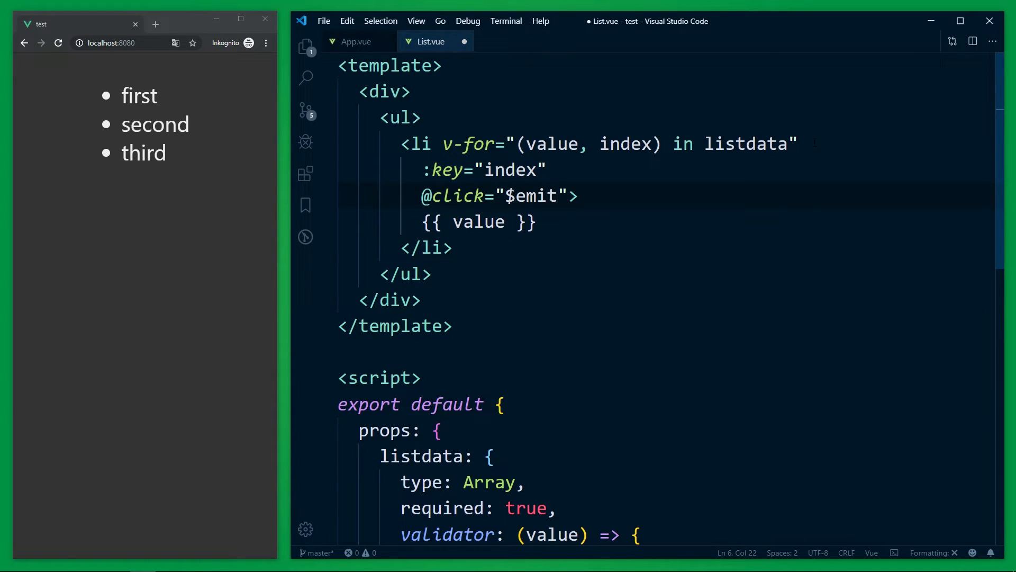
text(())
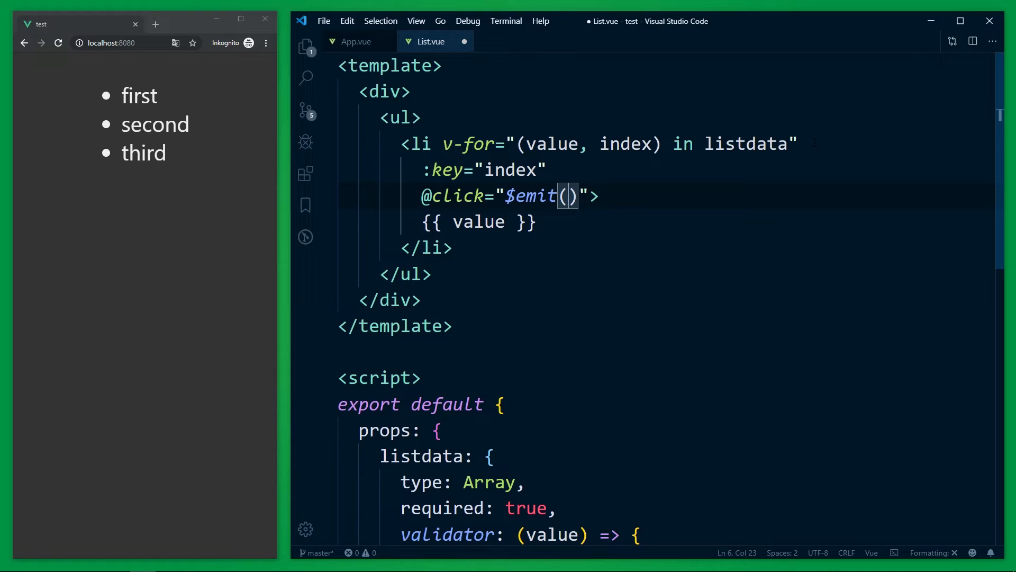
text('')
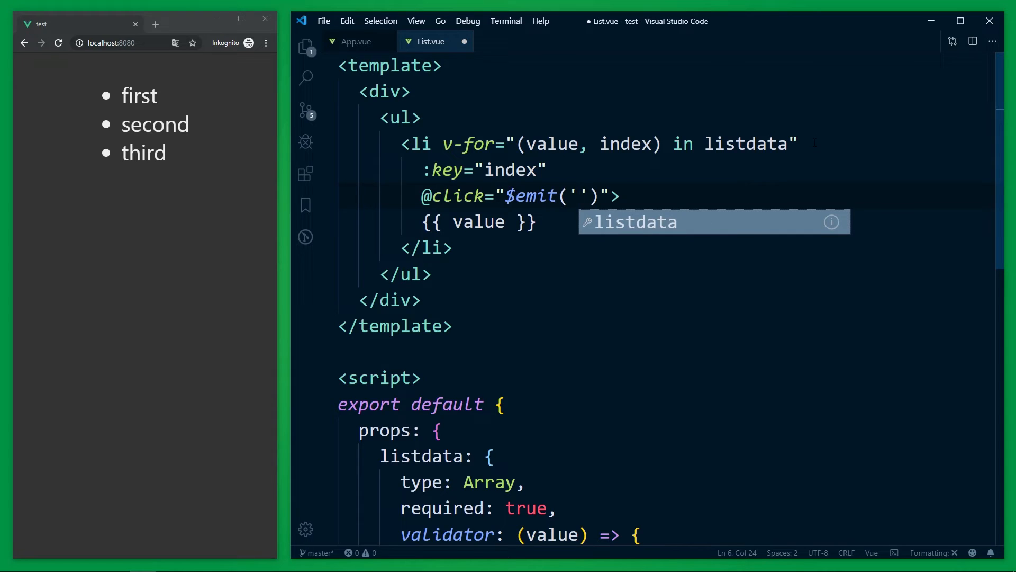
Emit 'clickedItem' with value from the li click, then switch to App.vue.
text(clic)
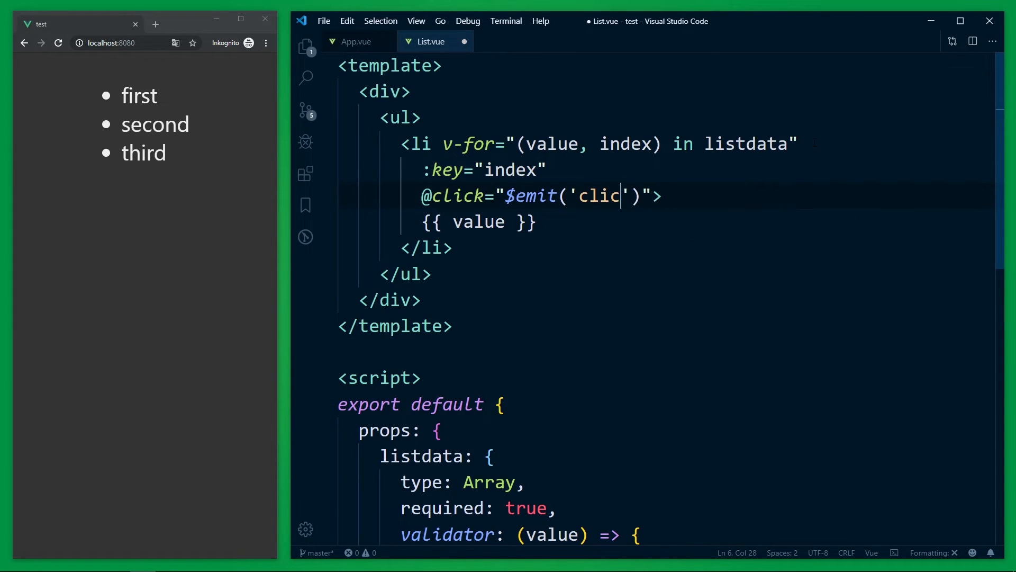
text(kedItem)
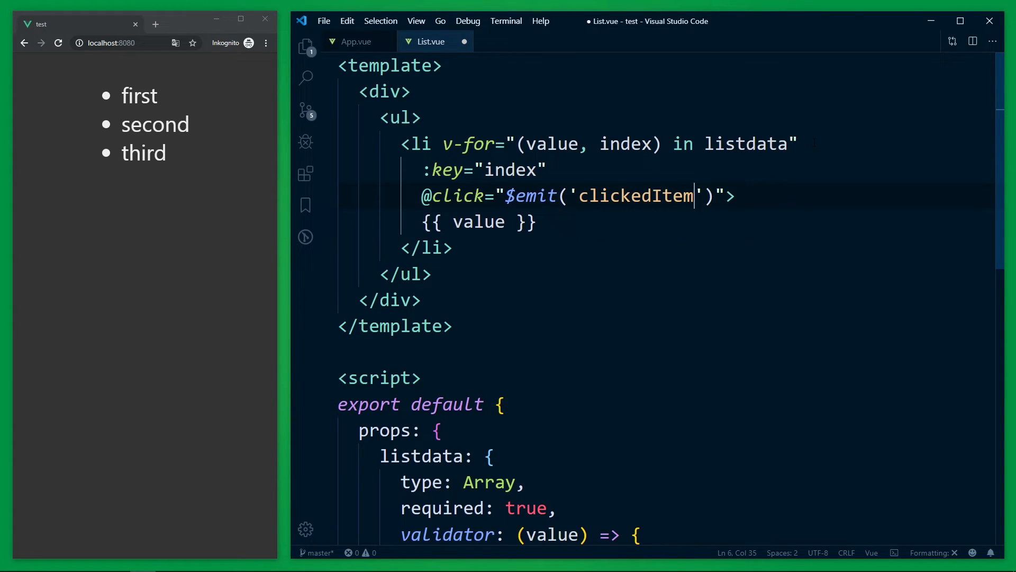
text(", ")
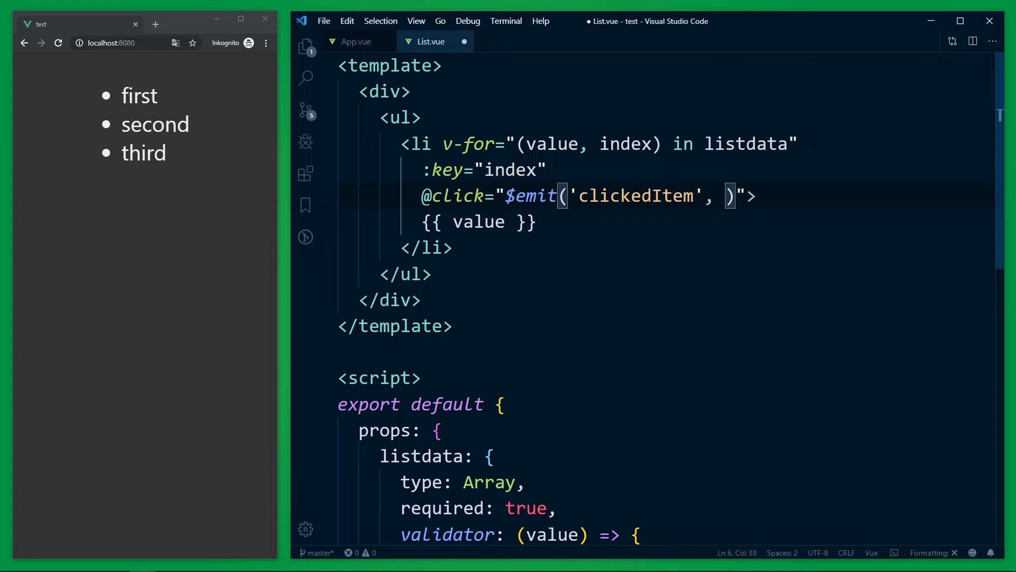
text(value)
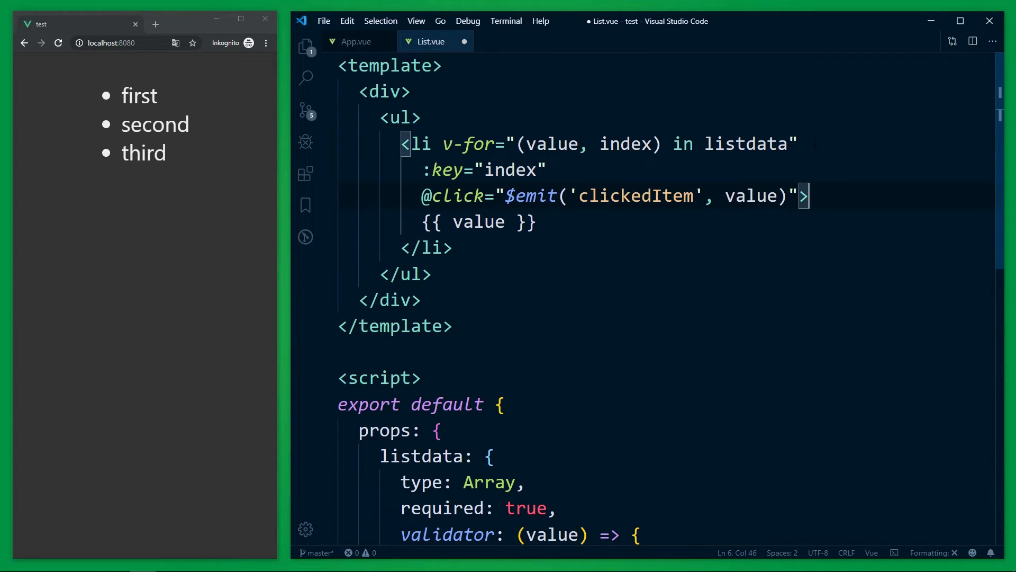
click(355, 41)
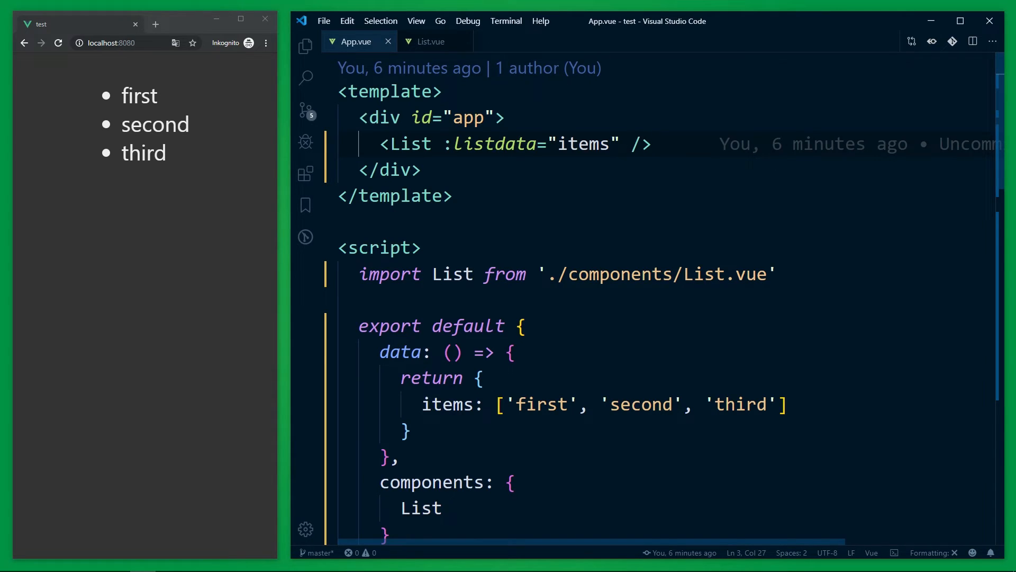
text(@)
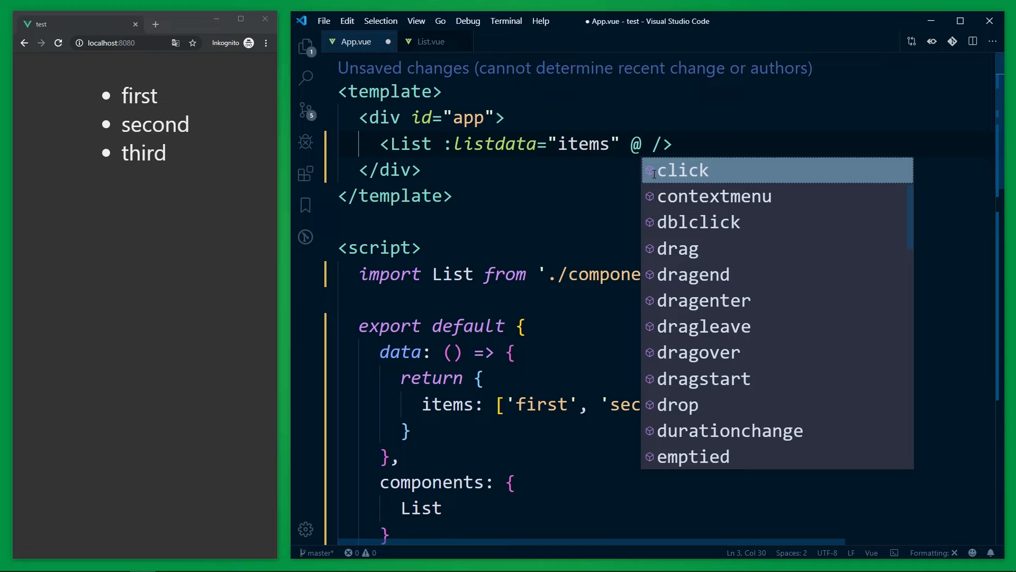
click(430, 41)
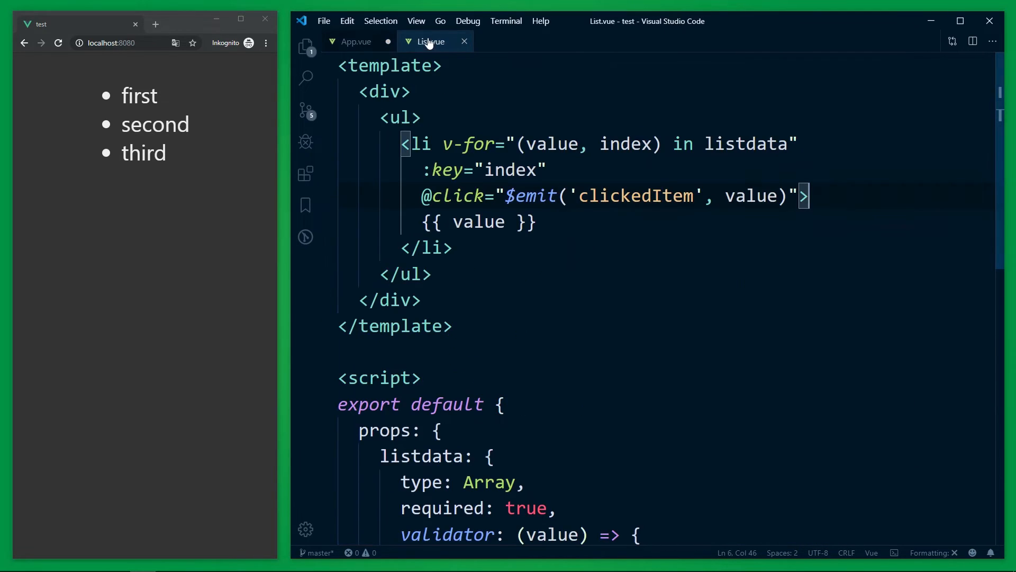
double_click(636, 196)
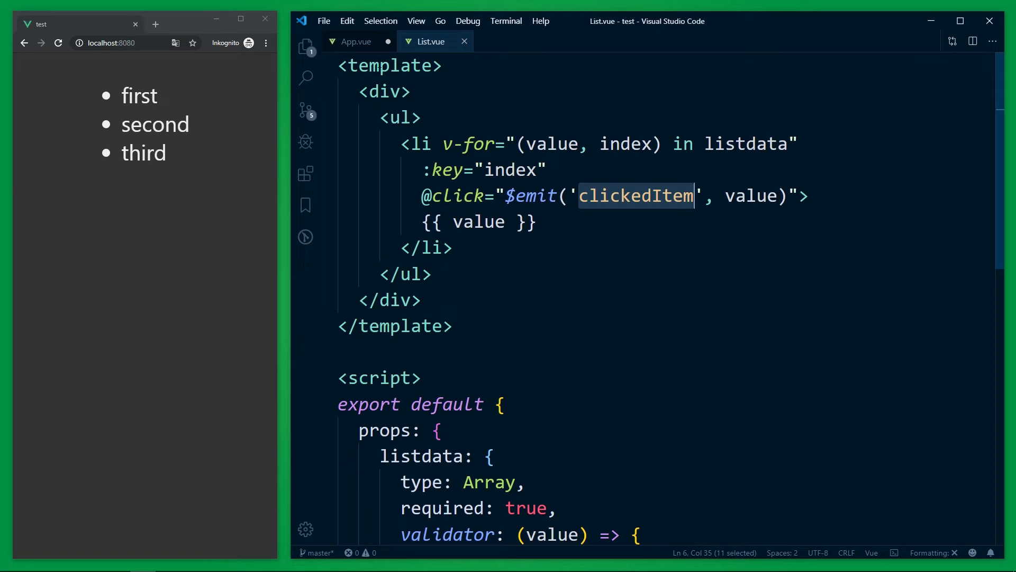
click(356, 41)
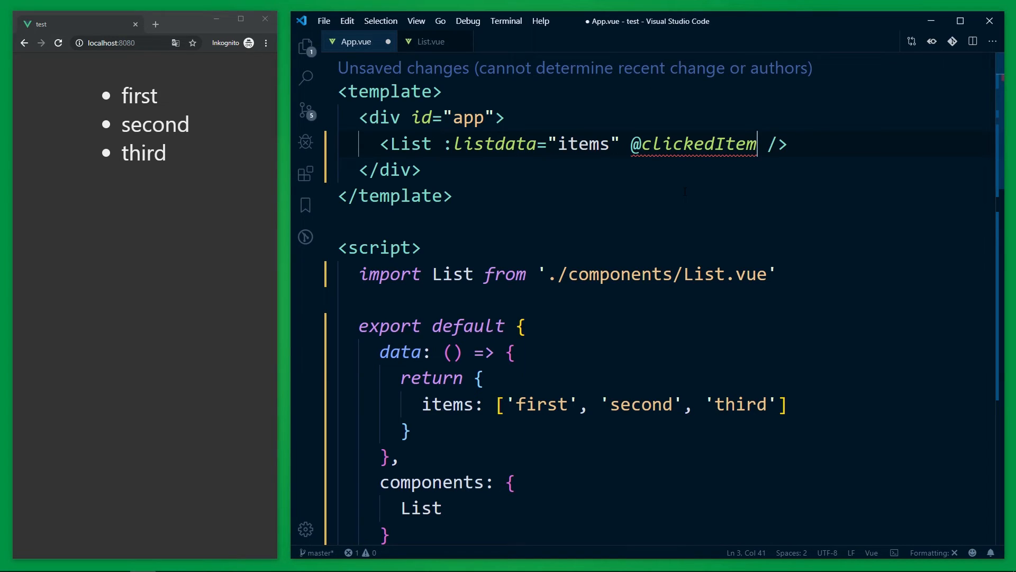
key(ctrl+s)
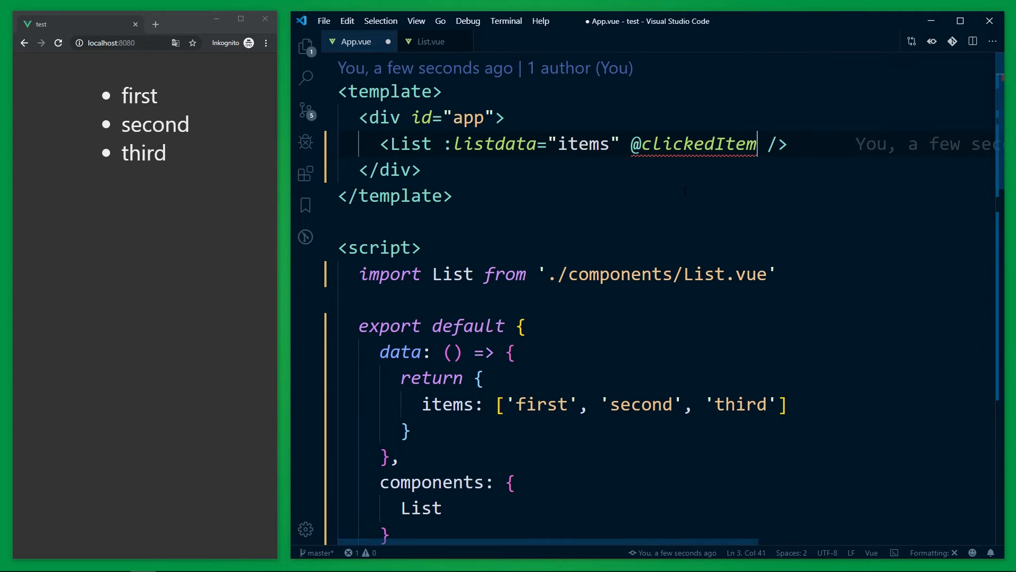
text(="")
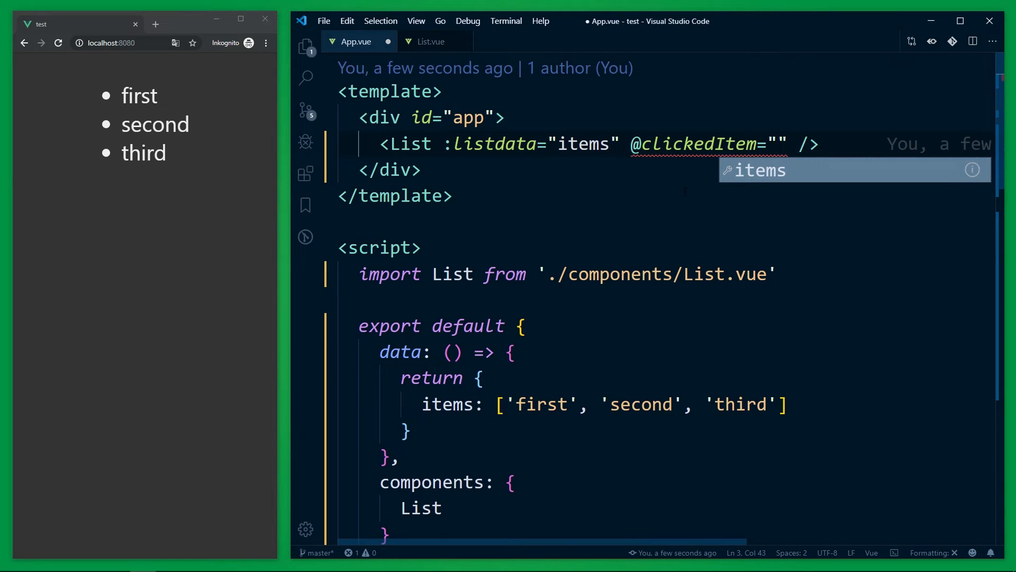
text(getClic)
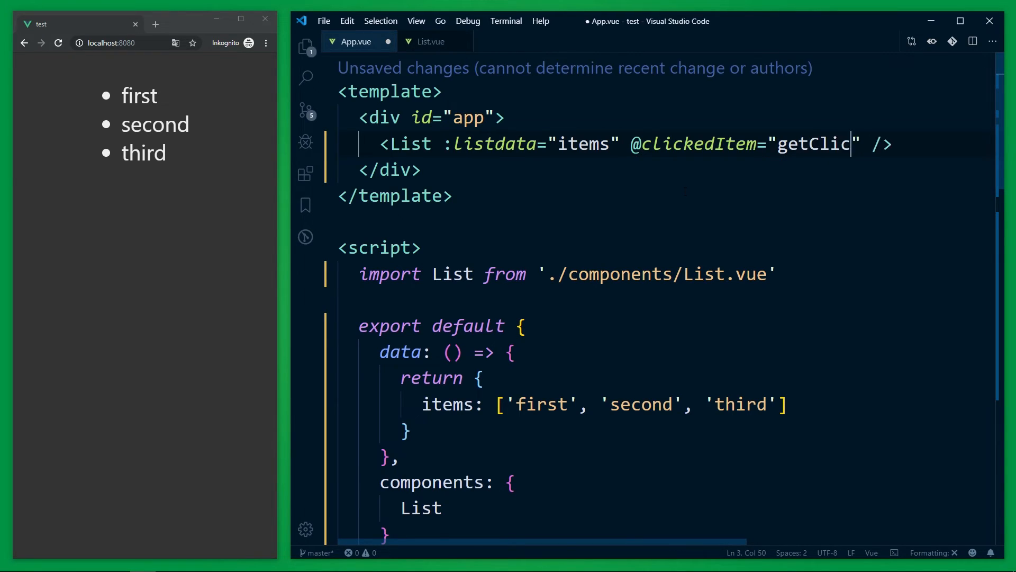
text(kedItem)
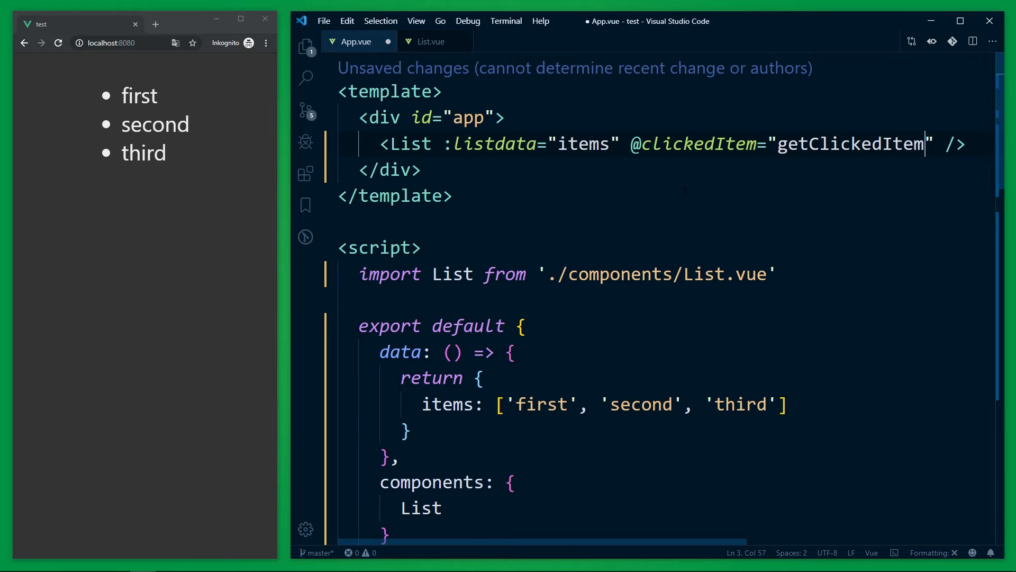
scroll(down, 3)
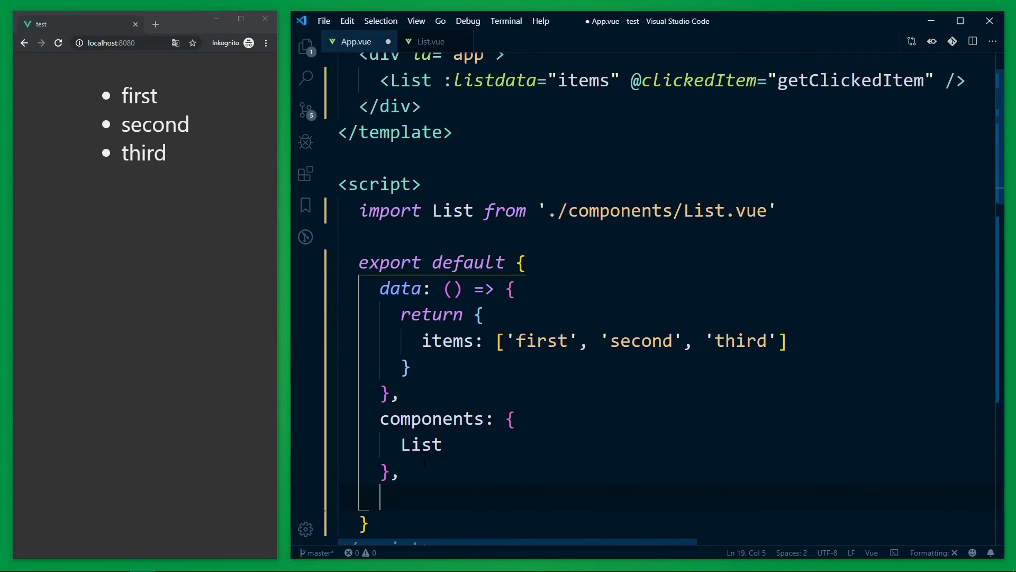
Start a methods block in App.vue, checking List.vue for the emitted value variable.
text(methods: {)
text(getClickedItem() {)
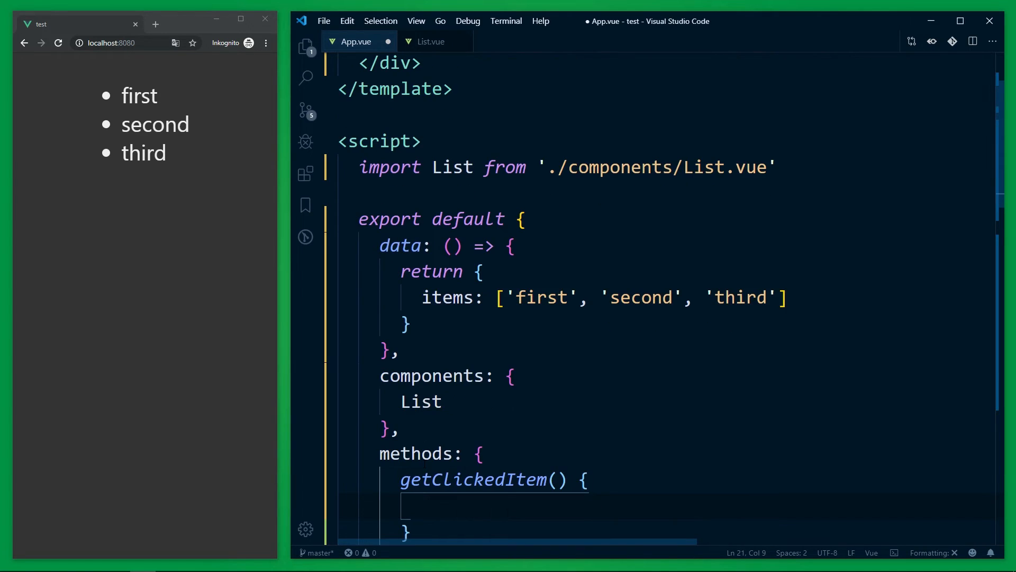
scroll(down, 3)
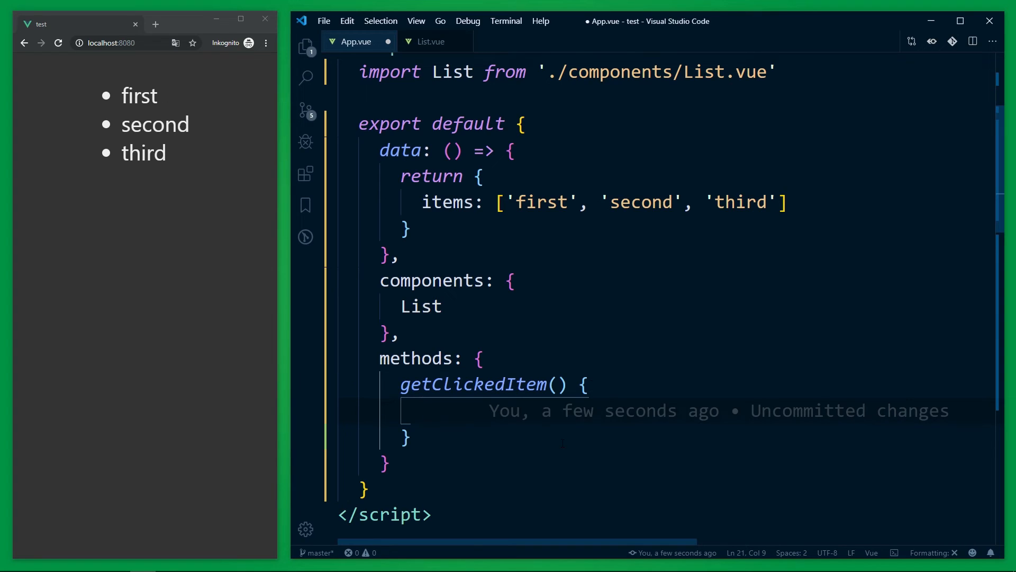
click(429, 41)
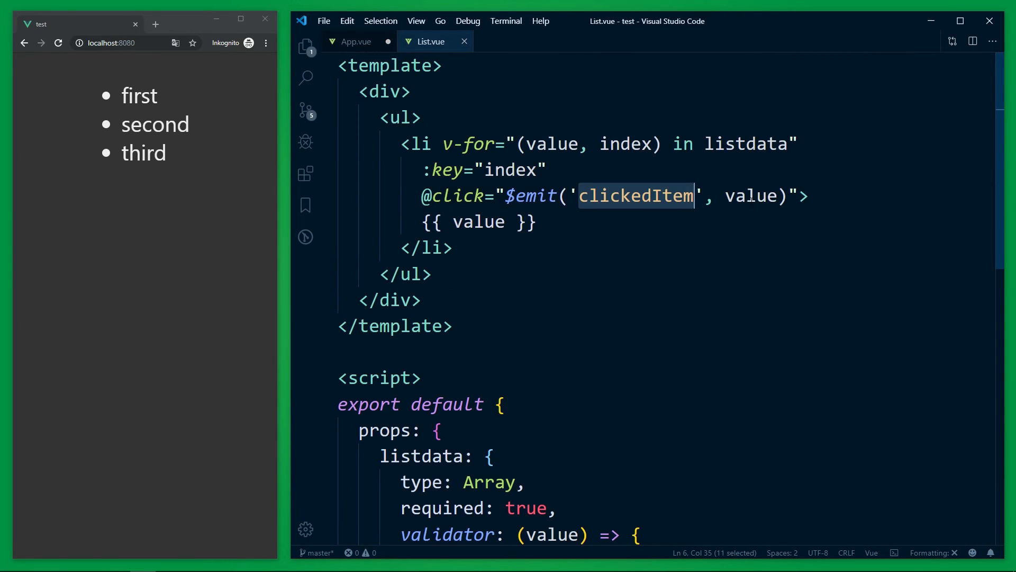
double_click(751, 196)
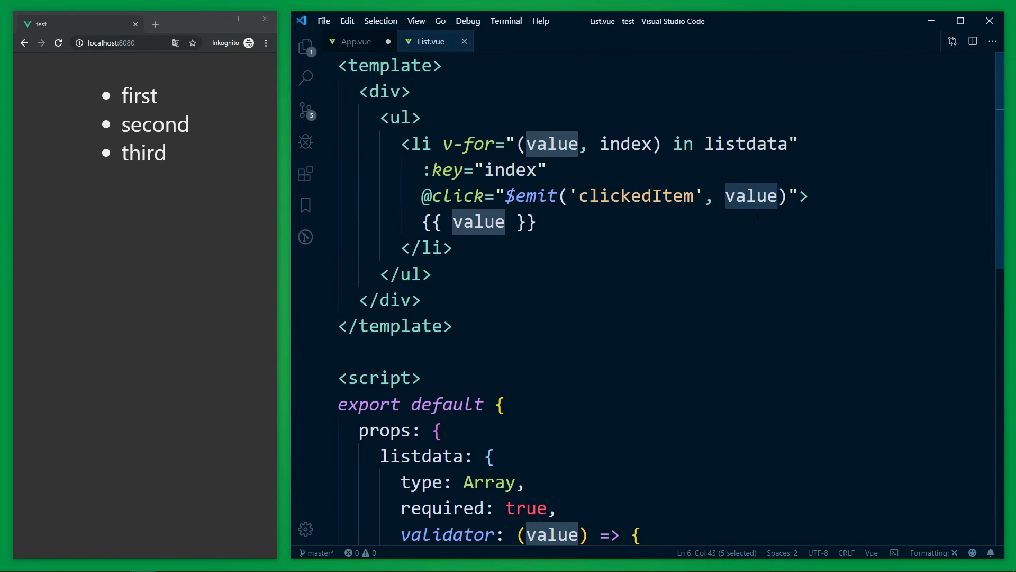
mouse_move(356, 41)
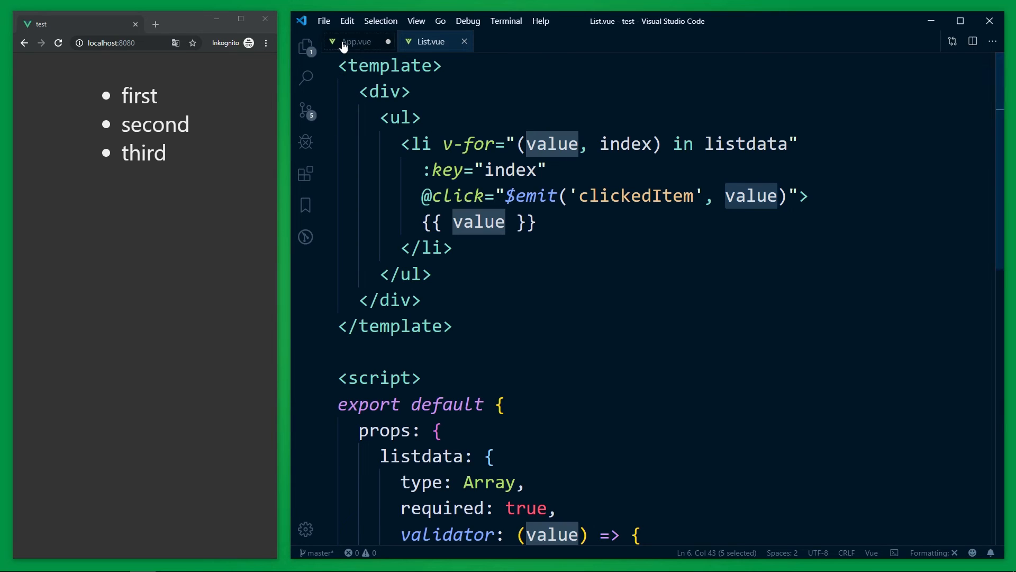
click(357, 42)
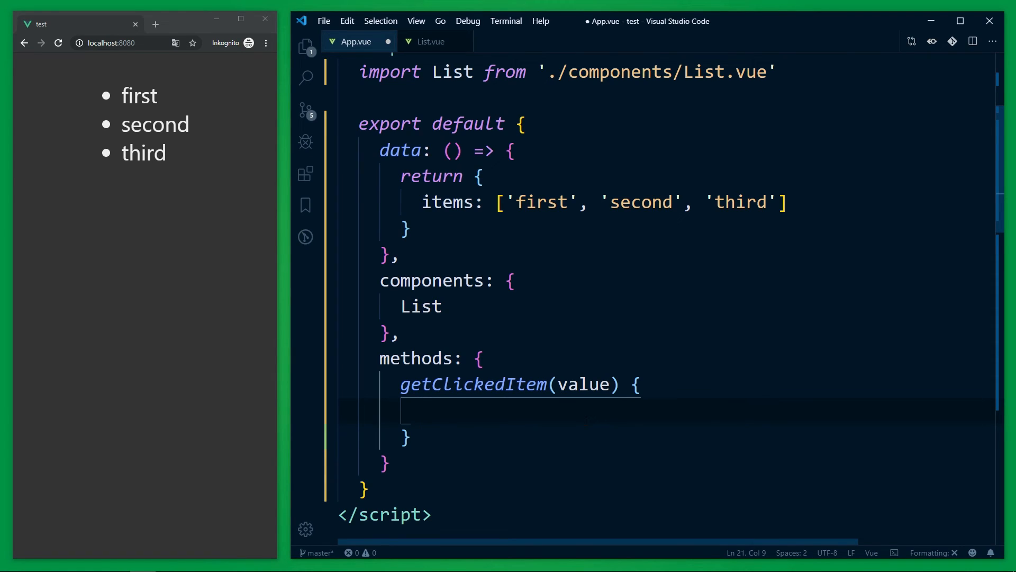
Define getClickedItem(value) setting this.clickedItem = value, and add clickedItem: '' to data.
text(ti)
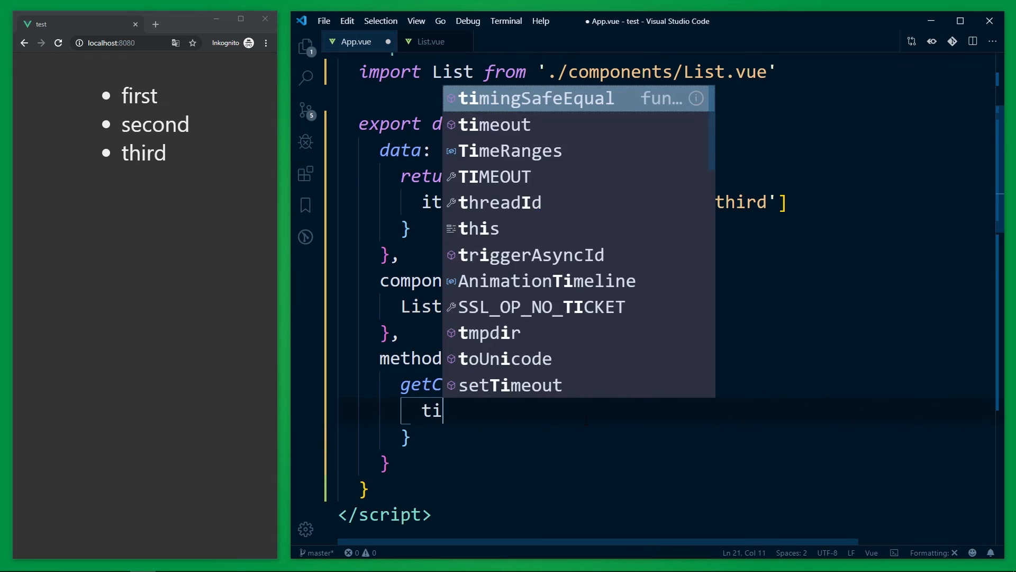
text(this.clickedItem)
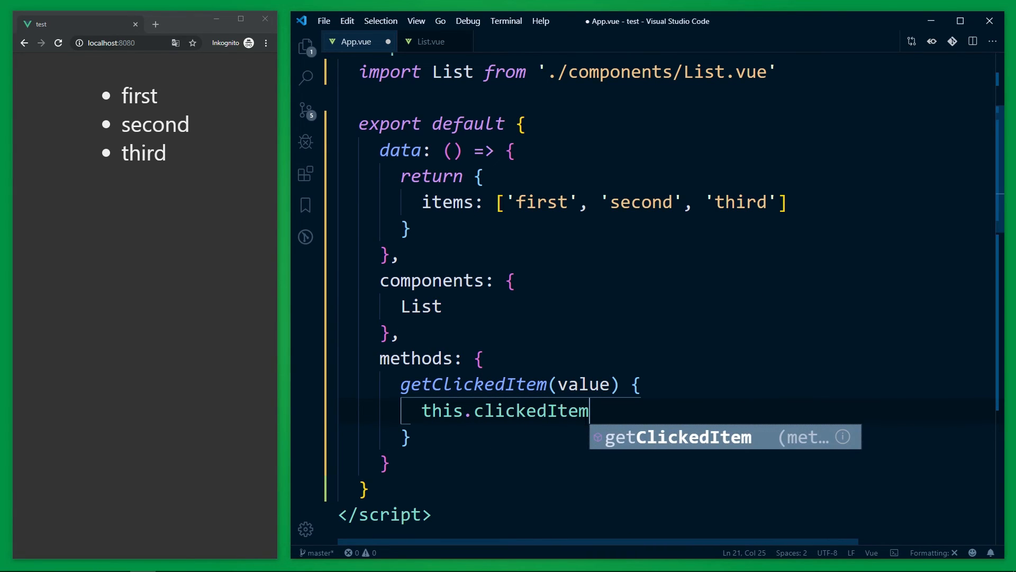
text(= value;)
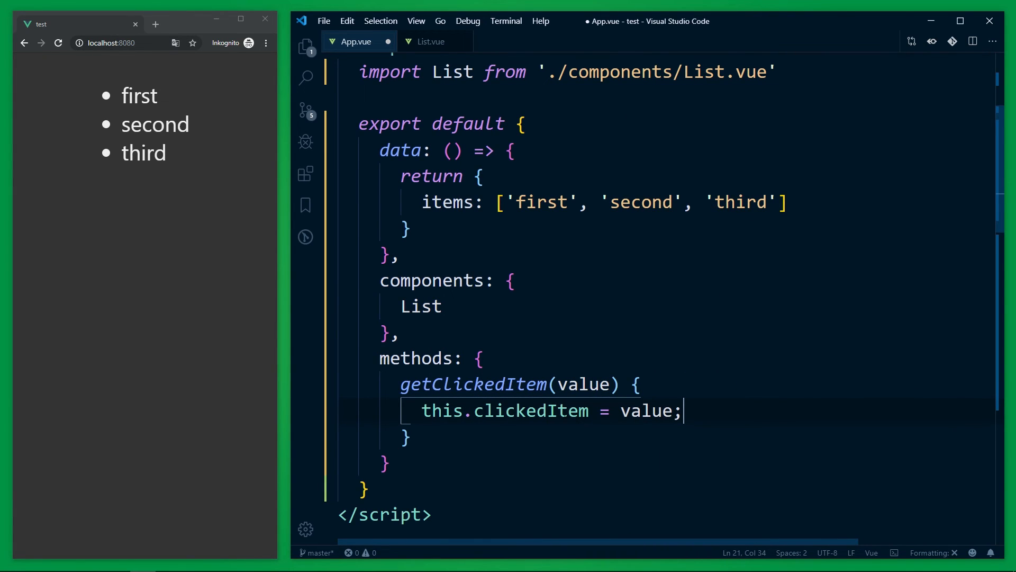
text(clickedItem)
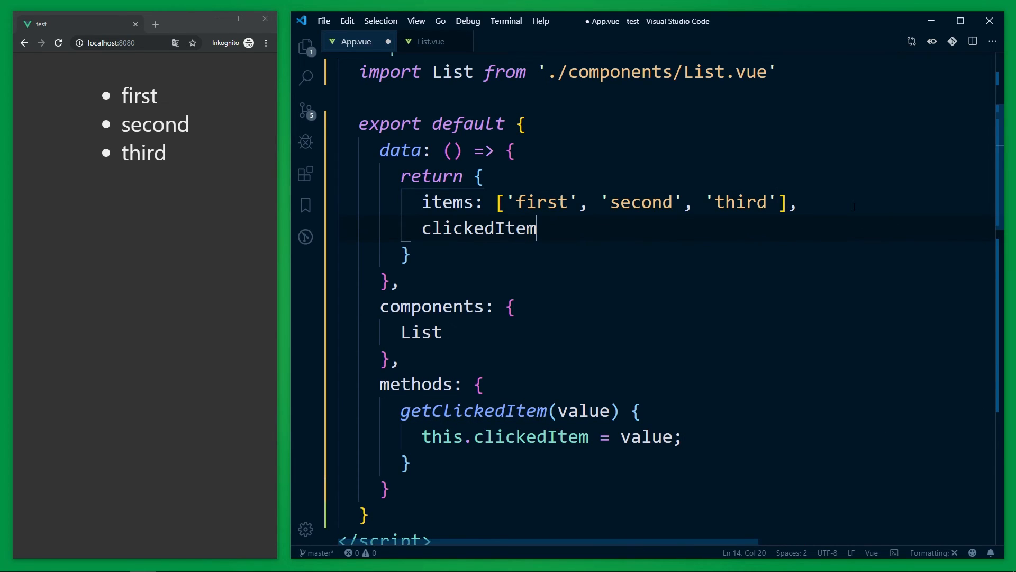
text(: '')
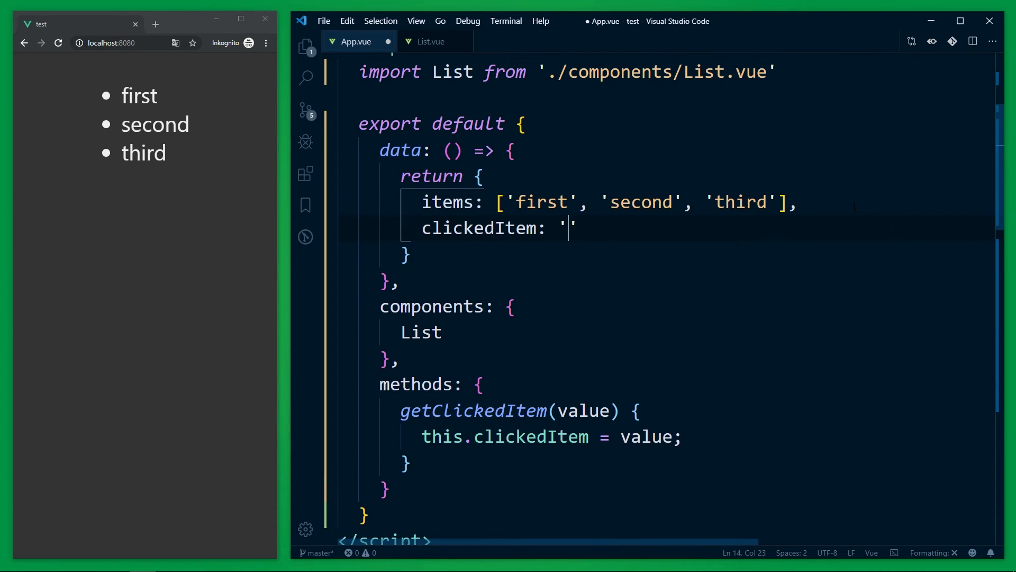
scroll(up, 3)
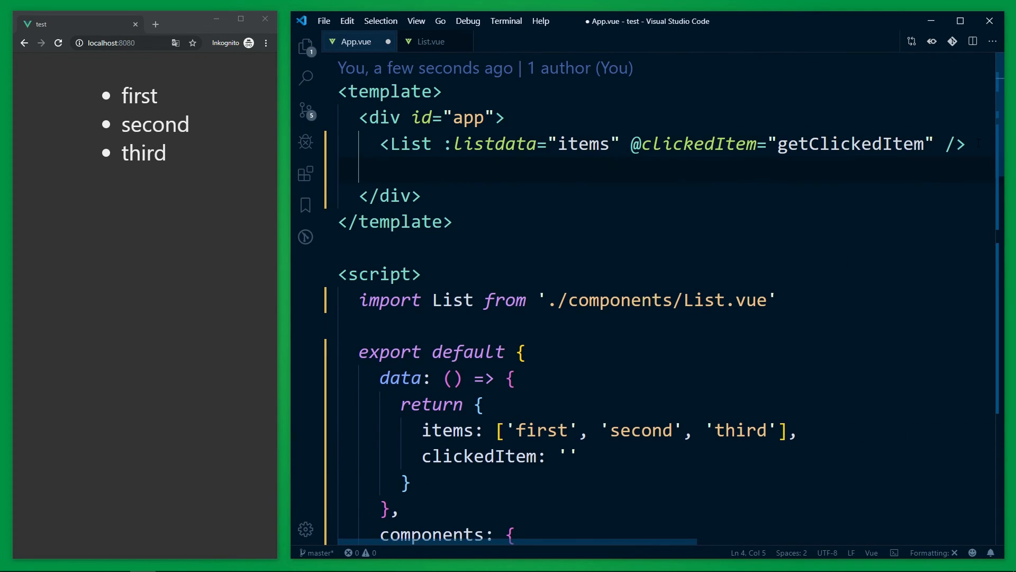
Display {{ clickedItem }} under the List tag and test by clicking first and third entries in the browser.
text({{ }})
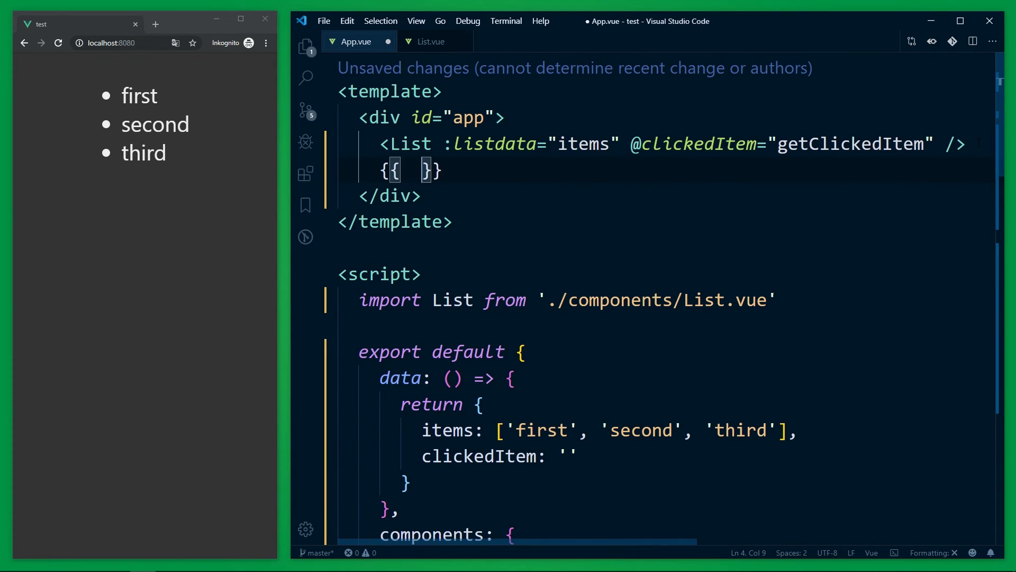
text(clickedItem)
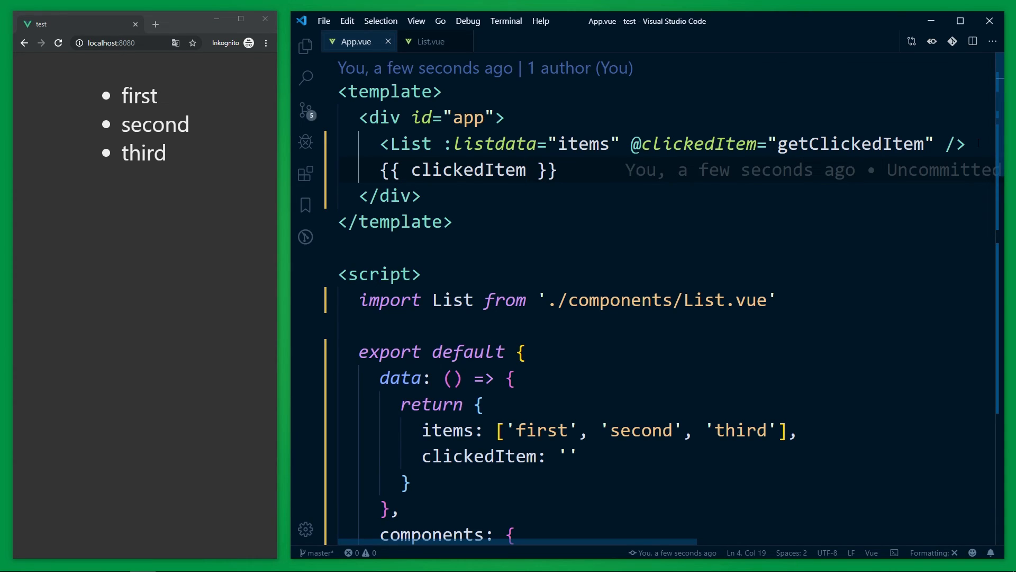
click(139, 95)
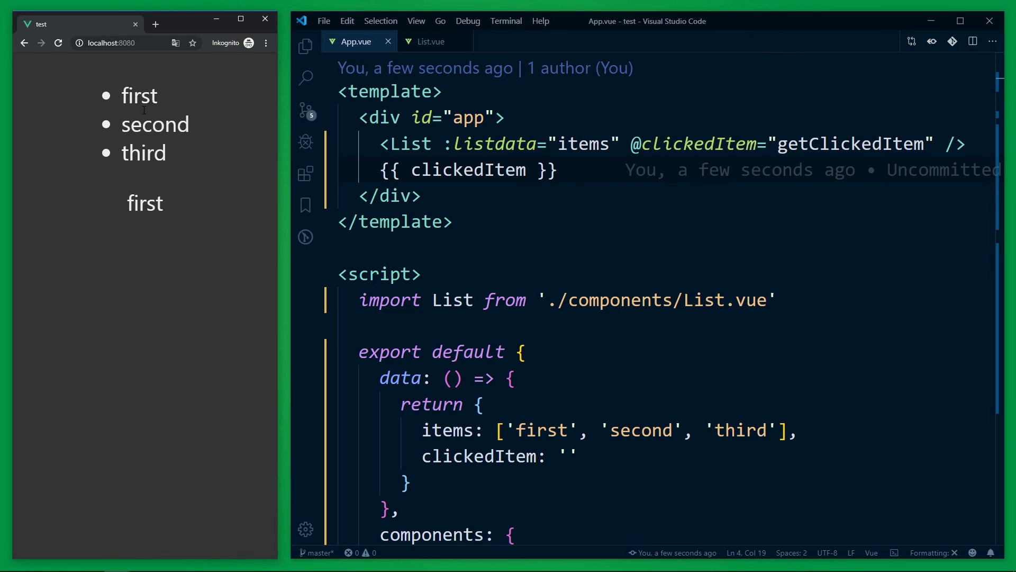
click(142, 153)
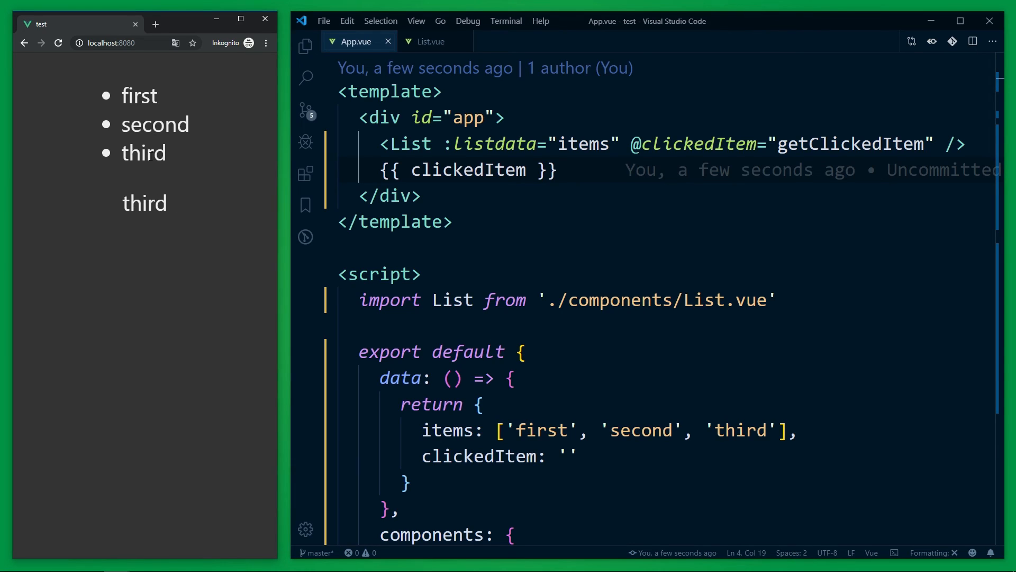
click(138, 96)
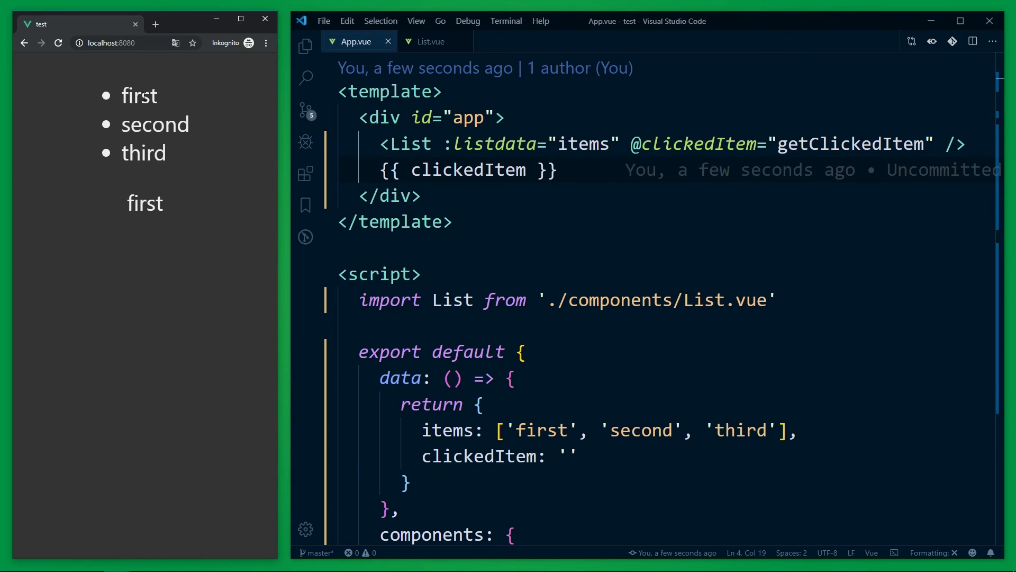
mouse_move(236, 140)
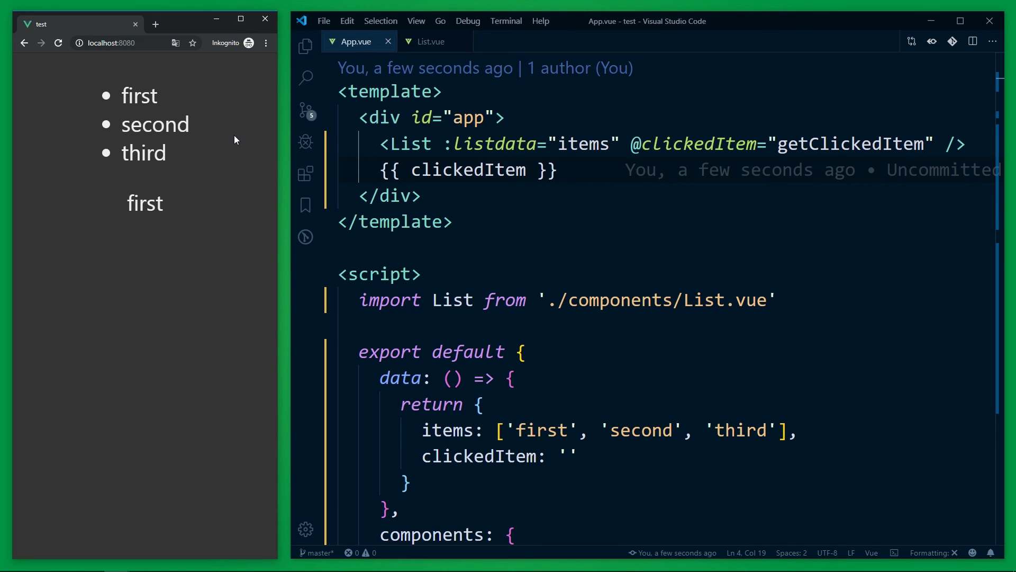